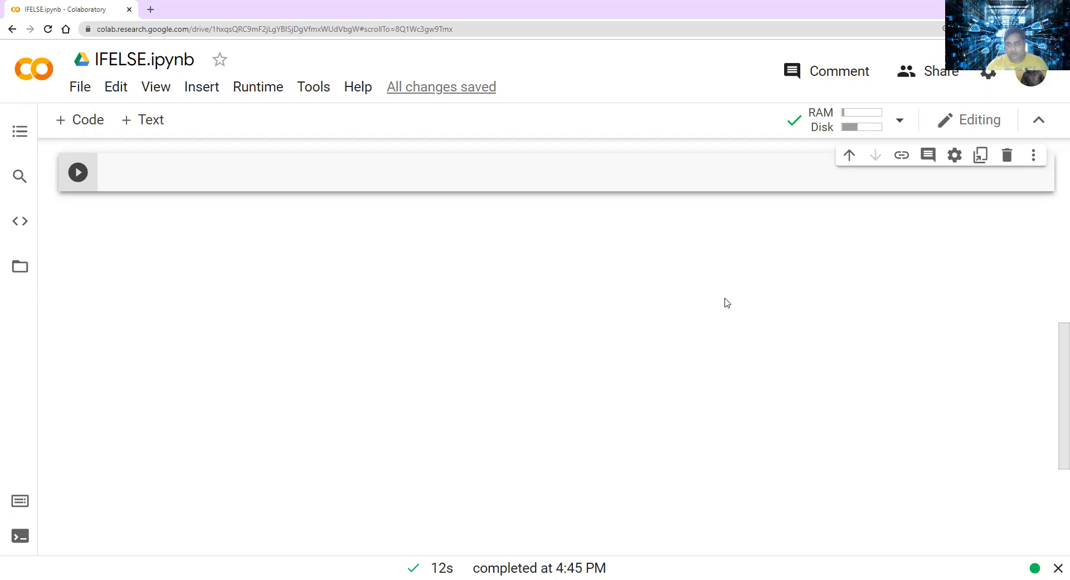
mouse_move(413, 558)
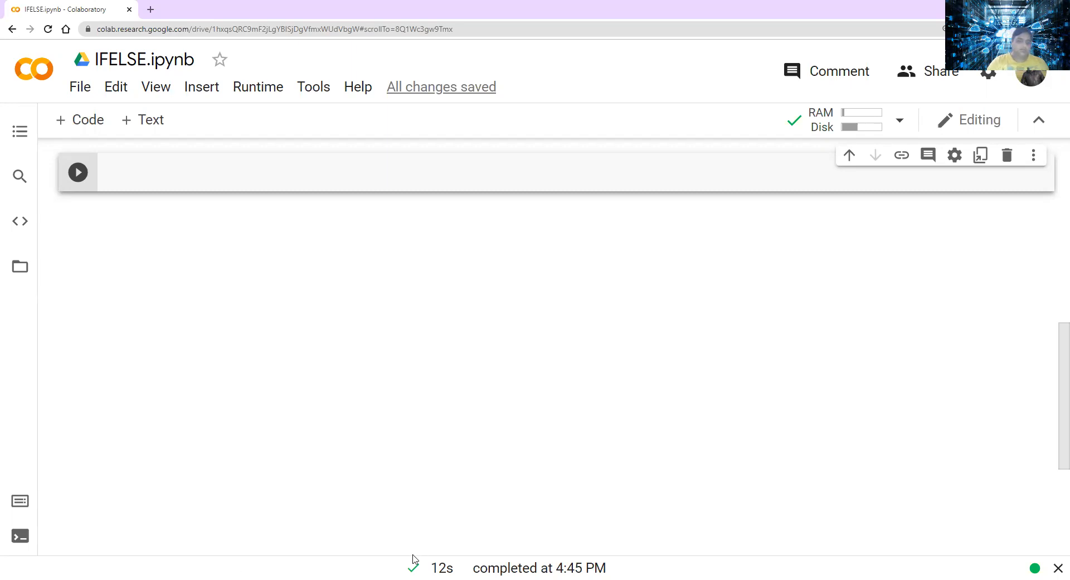
- Write the '#IF ELSE Command in PYthon' comment and the variables a=4 and b=5
click(166, 172)
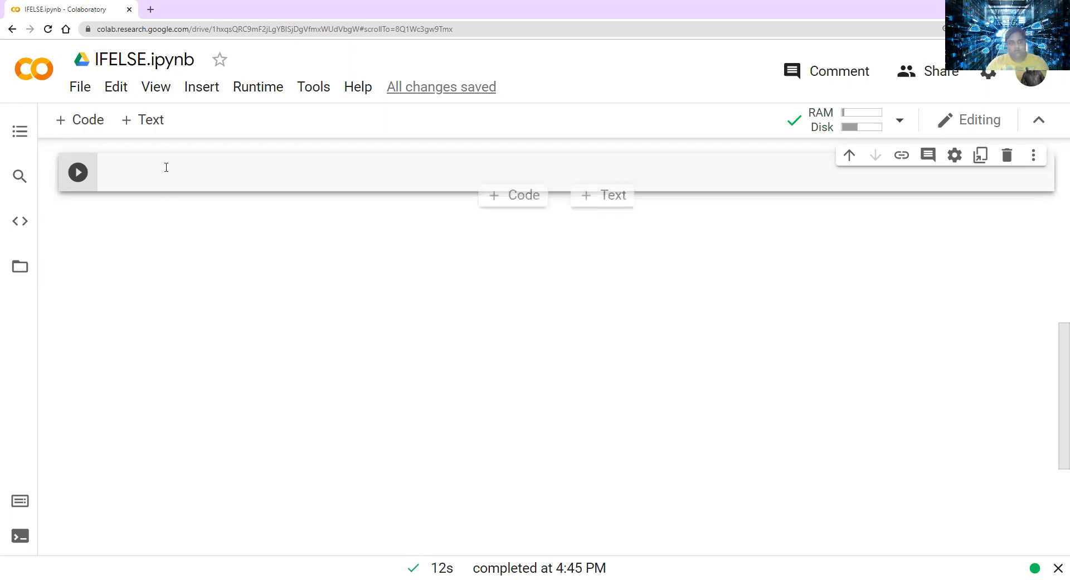
text(#)
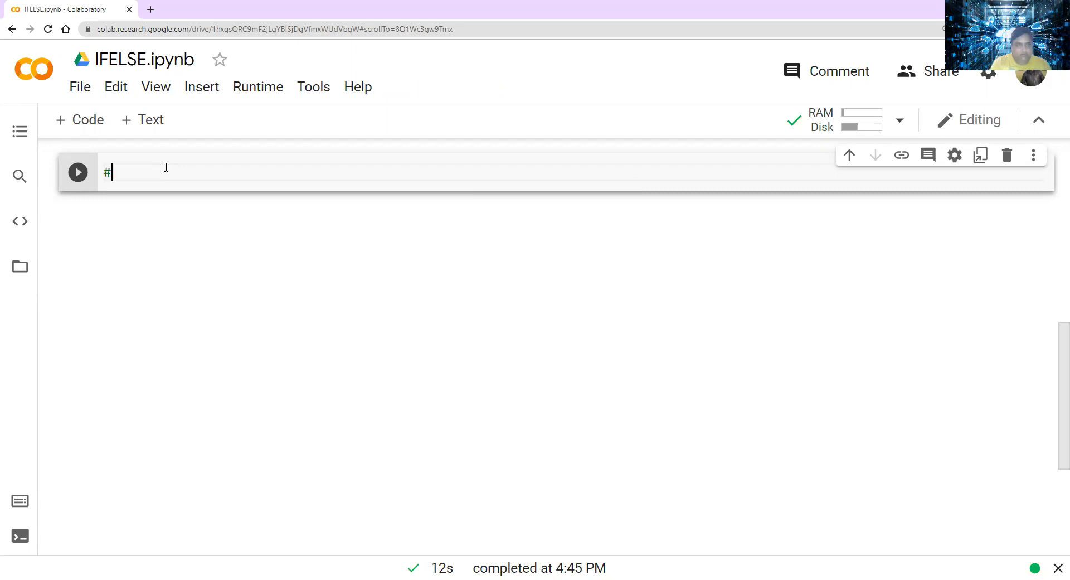
text(IF EL)
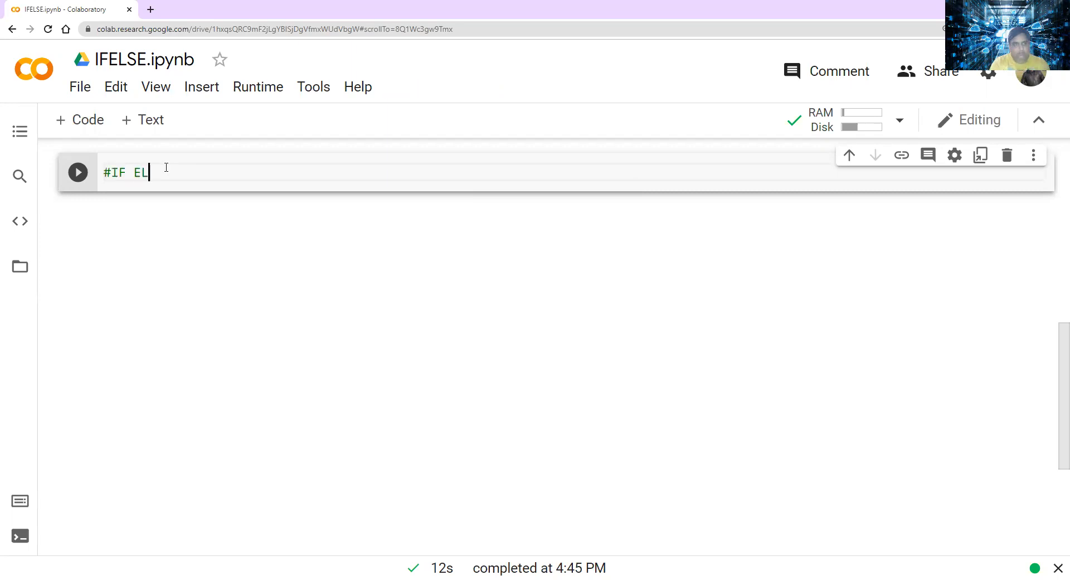
text(SE Command)
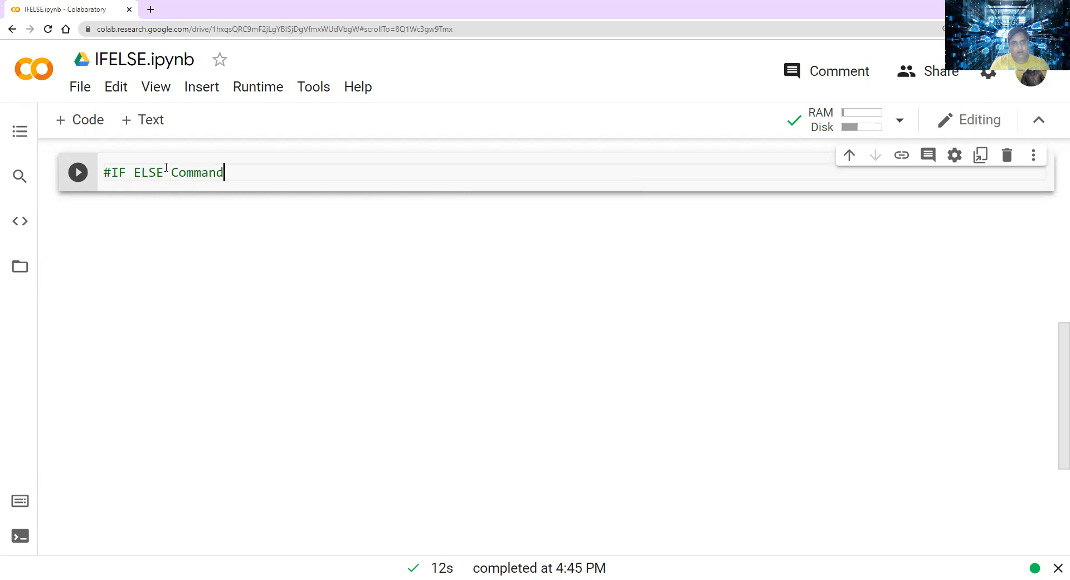
text(in PYthon)
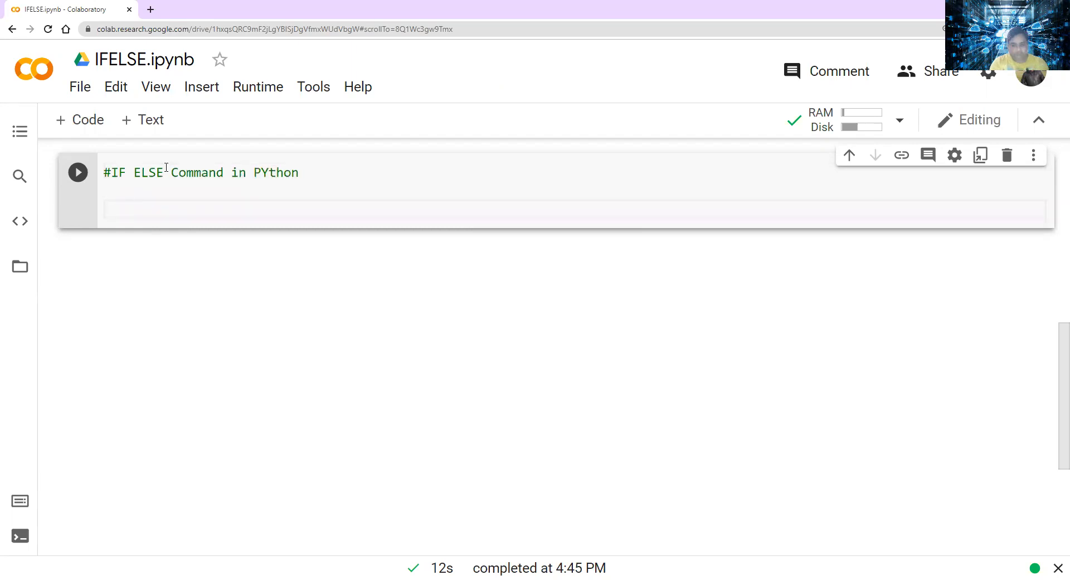
text(a=4)
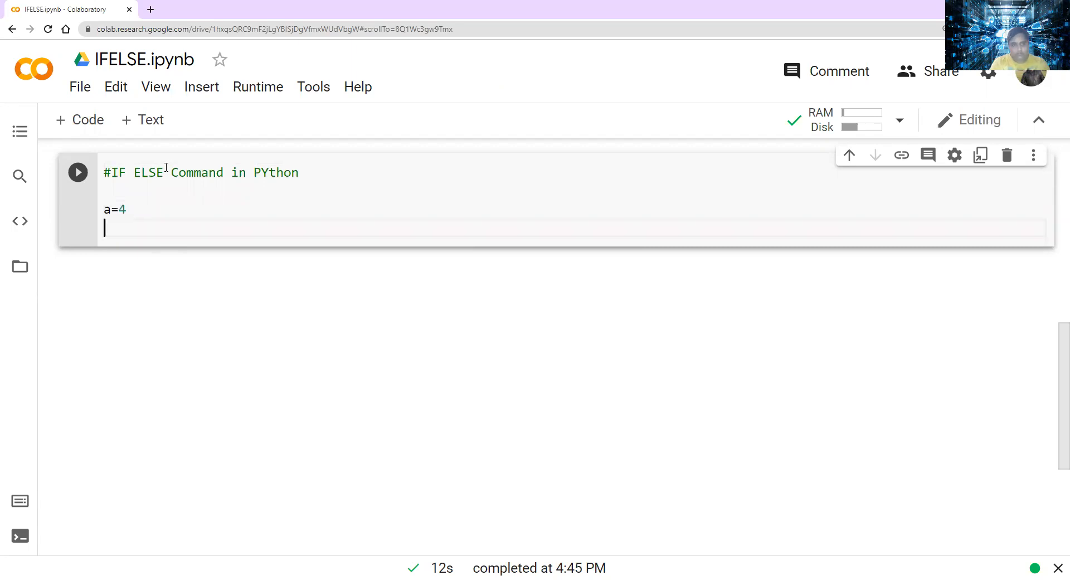
text(b=)
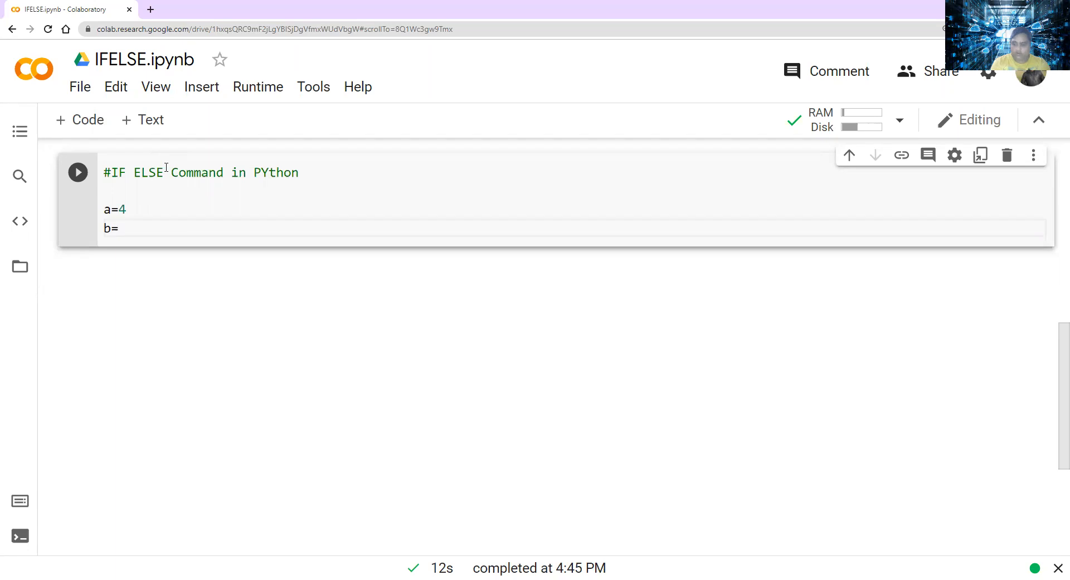
text(5)
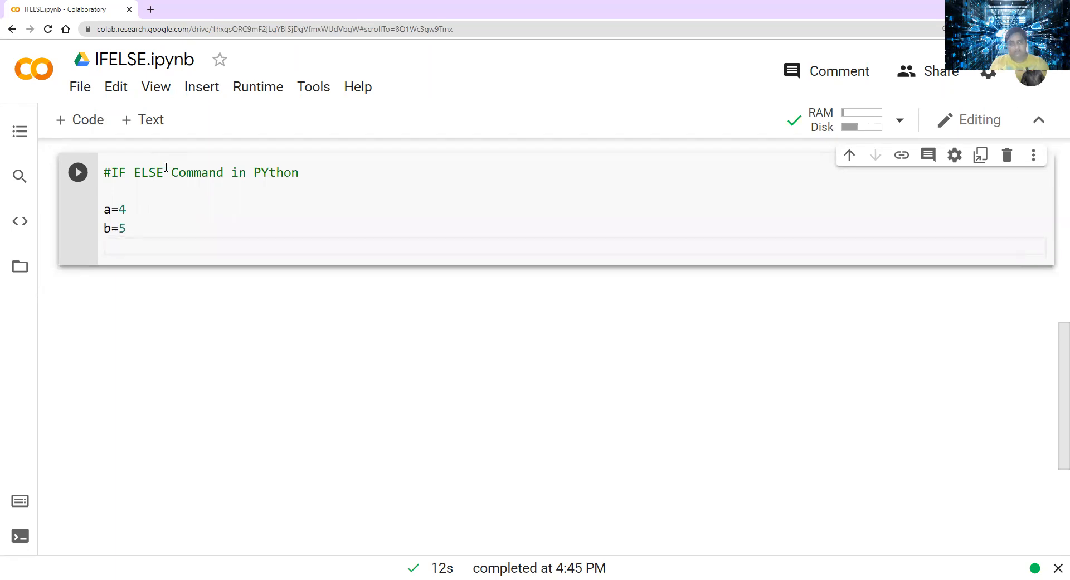
- Add the condition if(a>b): printing a, followed by an empty else:
text(if)
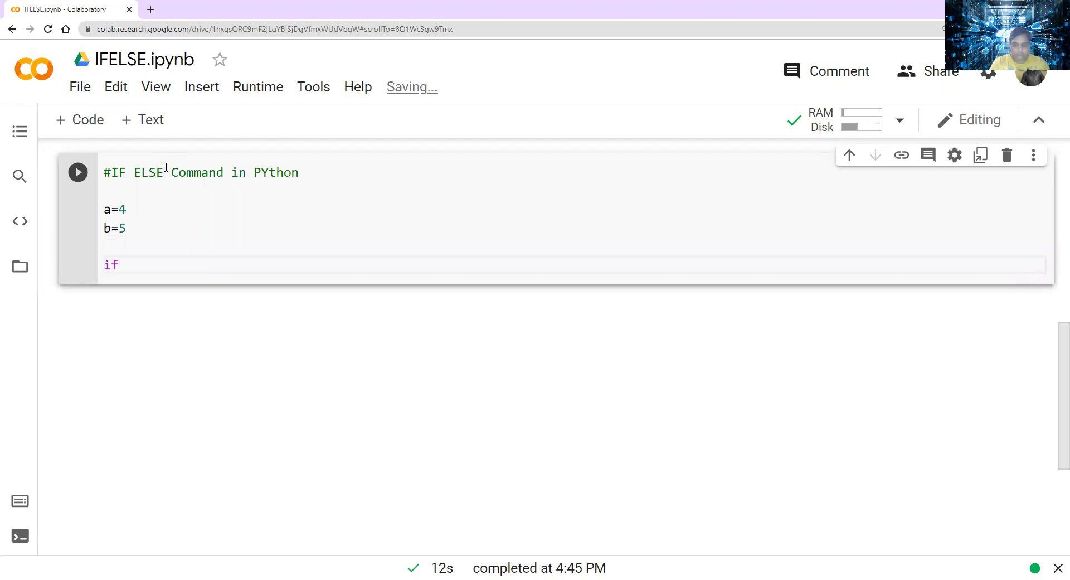
text(())
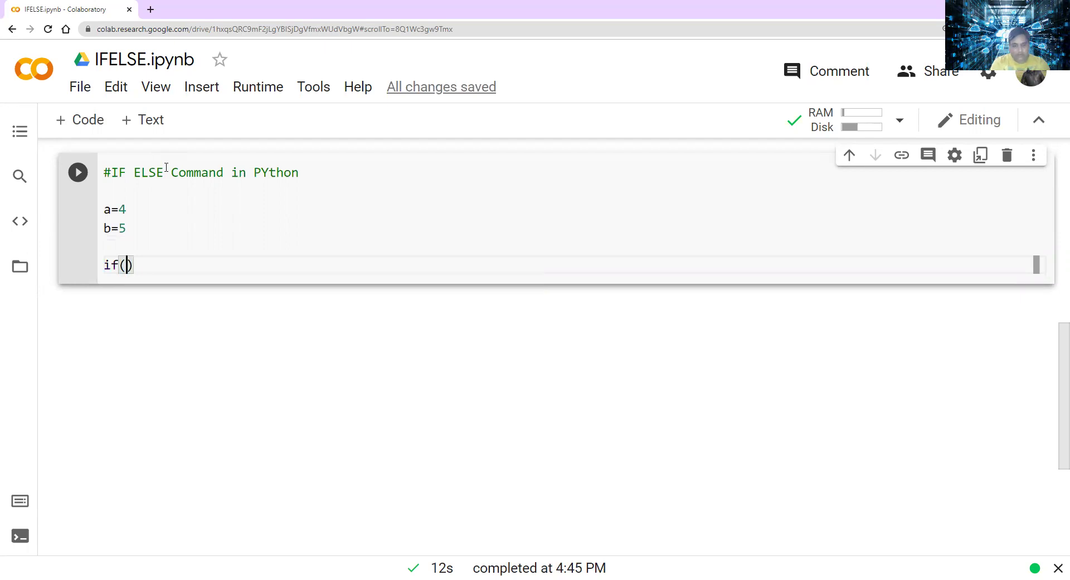
text(a)
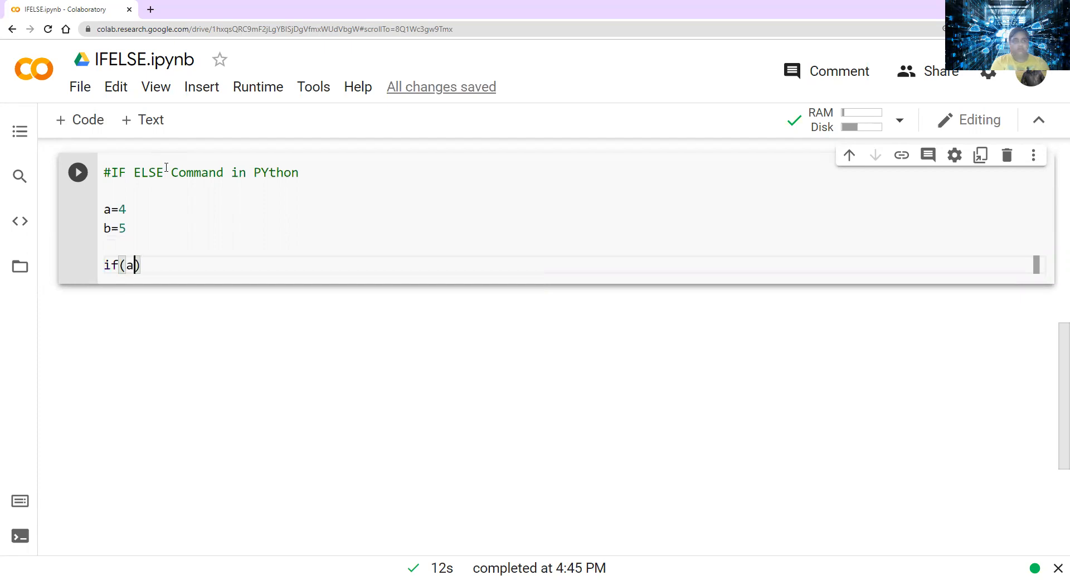
text(>)
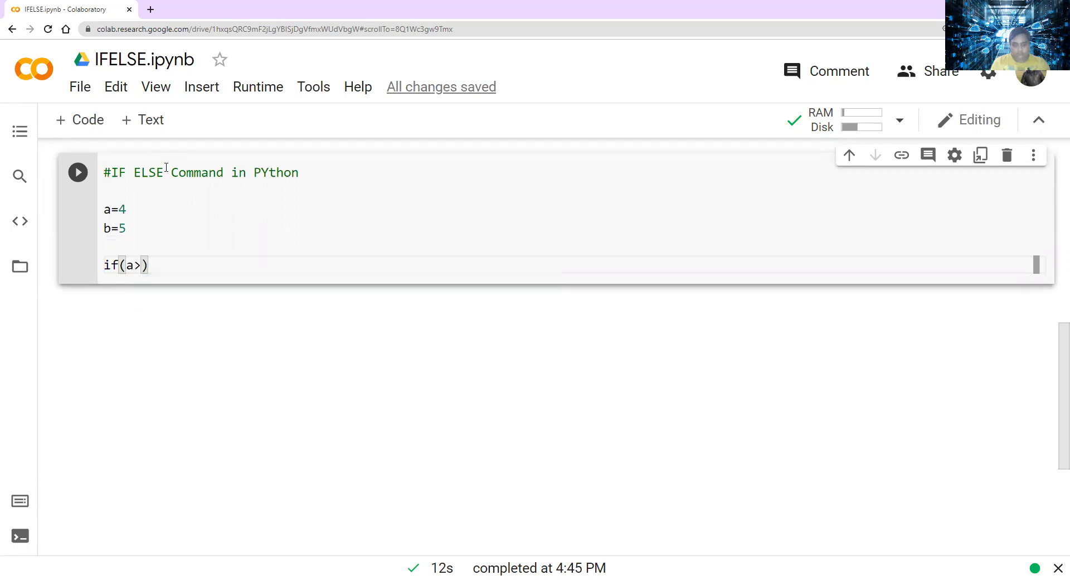
text(b)
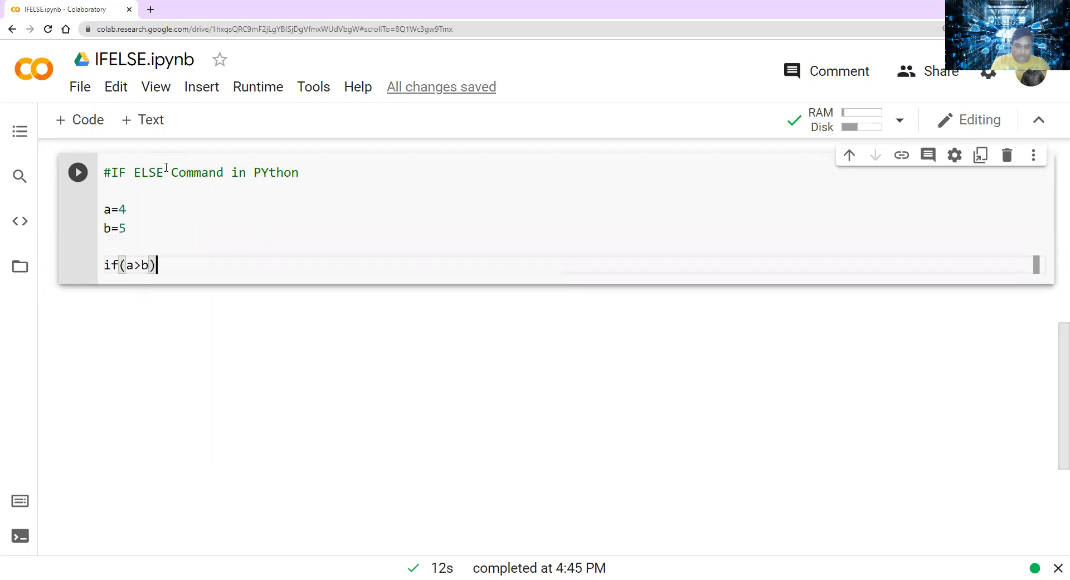
text(:)
text(print)
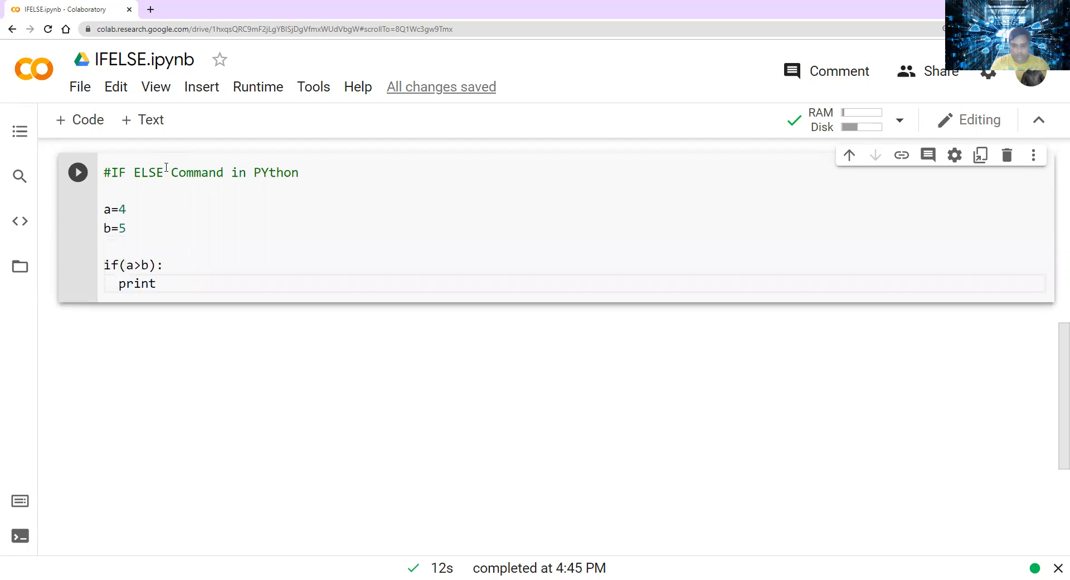
text((a))
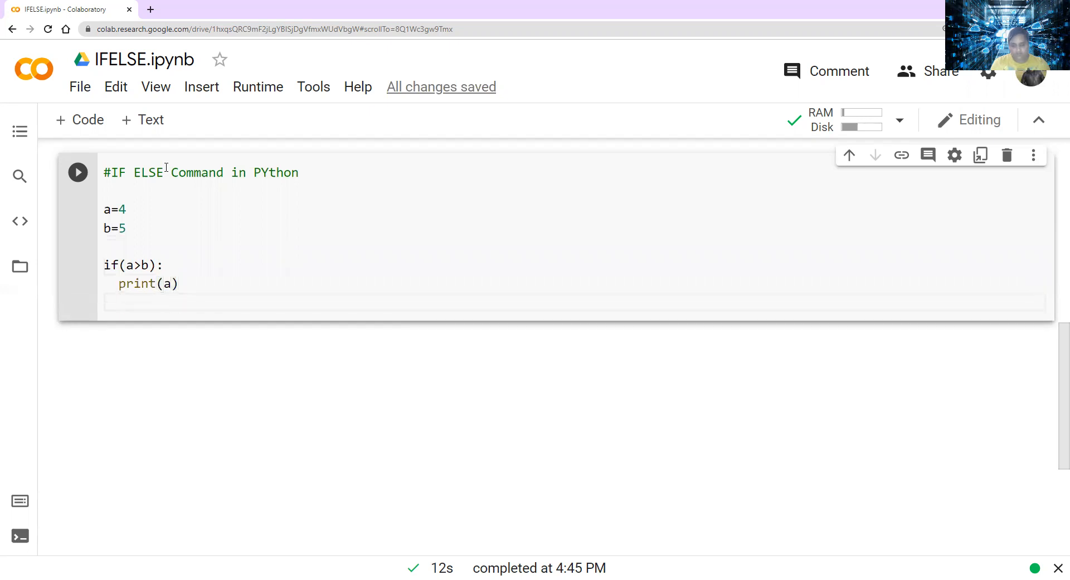
text(else)
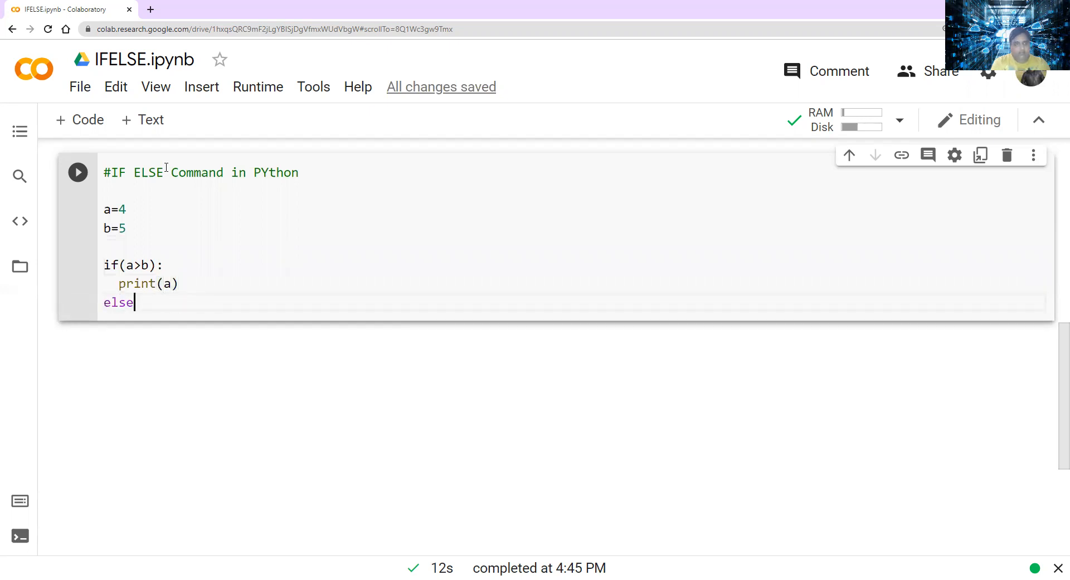
text(:)
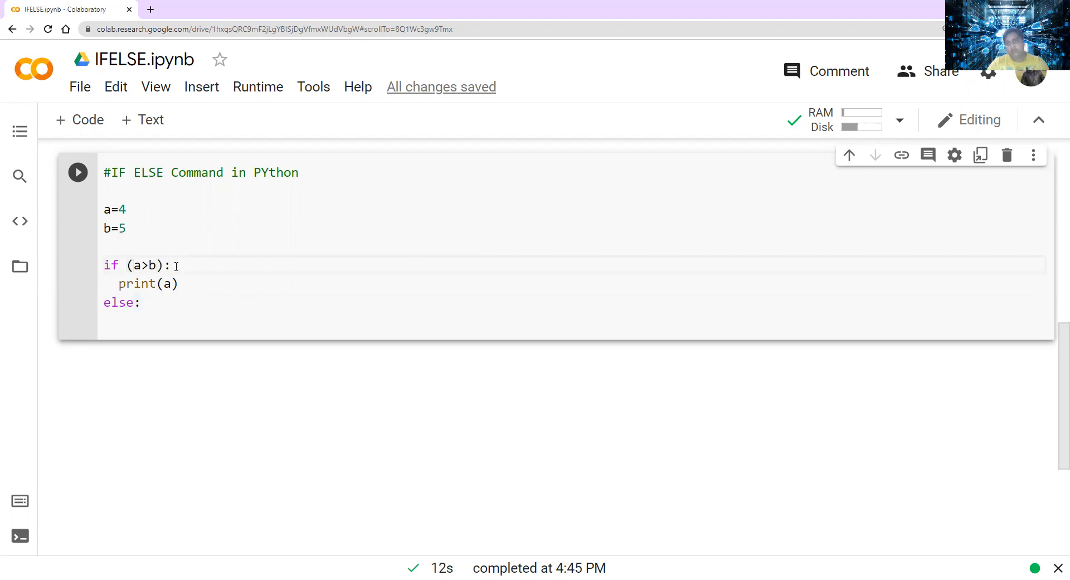
mouse_move(96, 296)
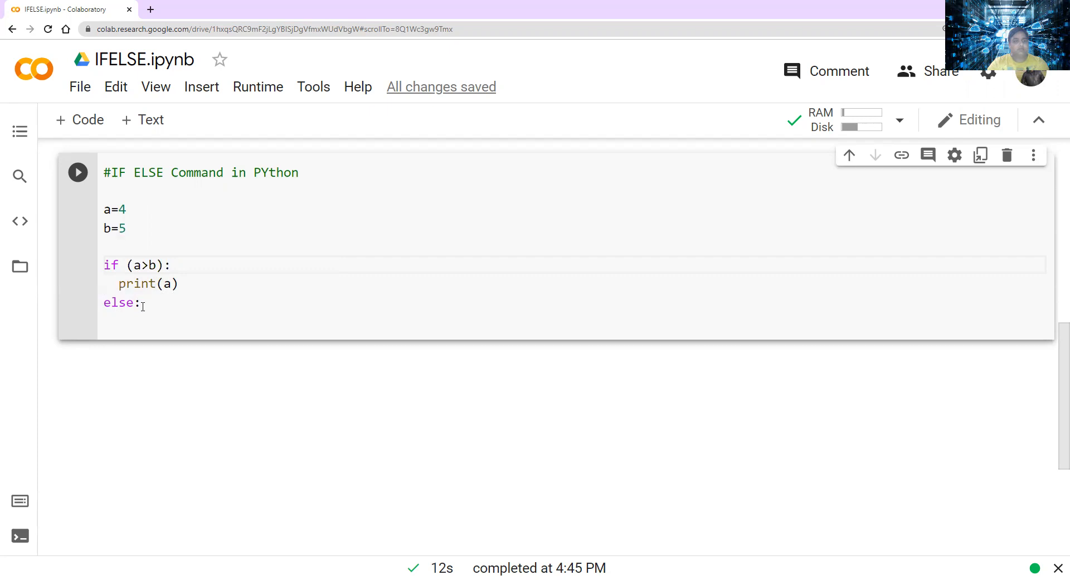
mouse_move(80, 309)
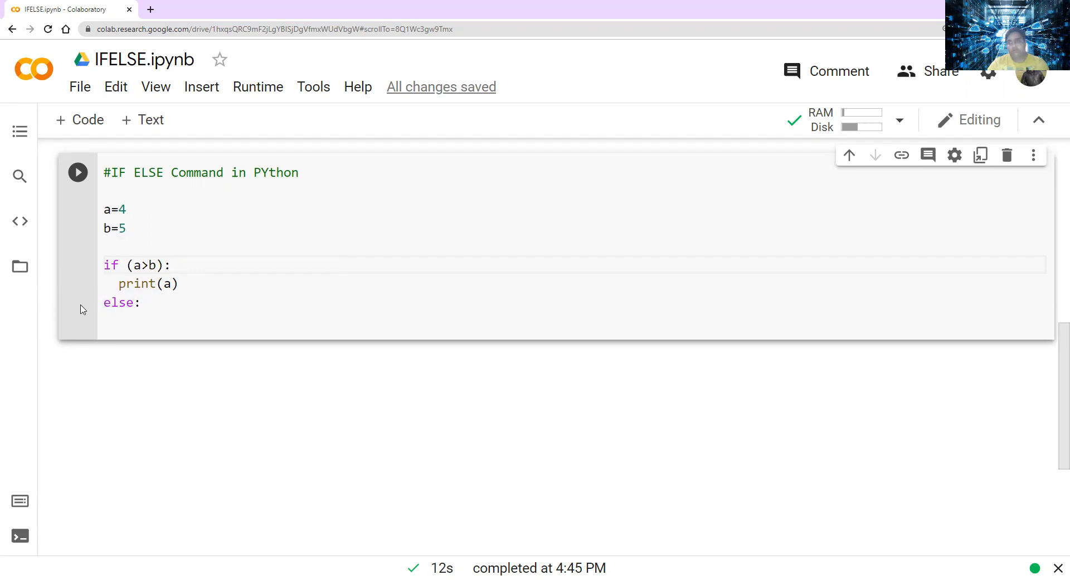
mouse_move(87, 298)
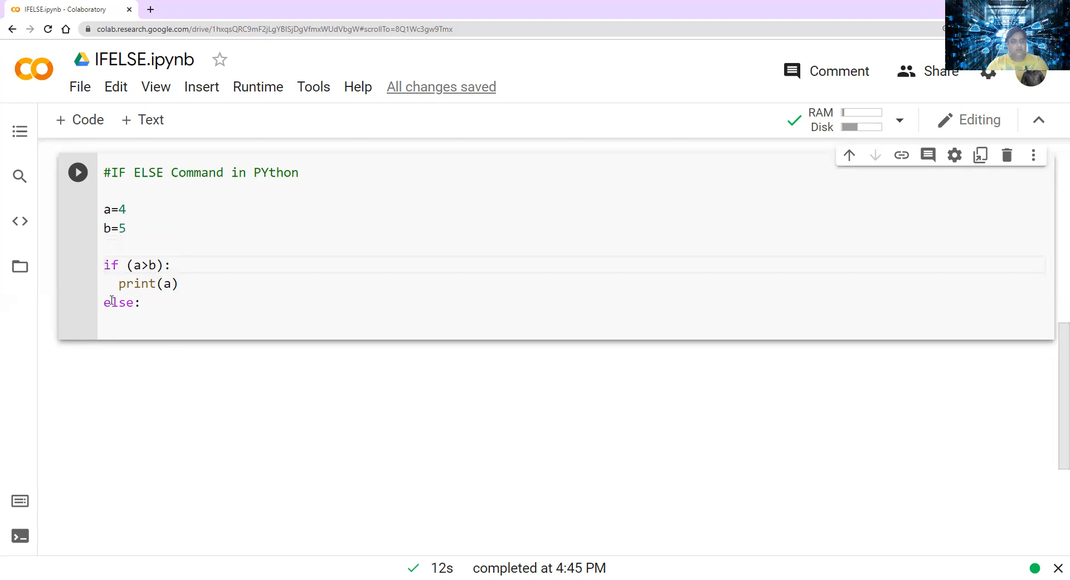
- Place the cursor on the else line to prepare its indented body
click(106, 283)
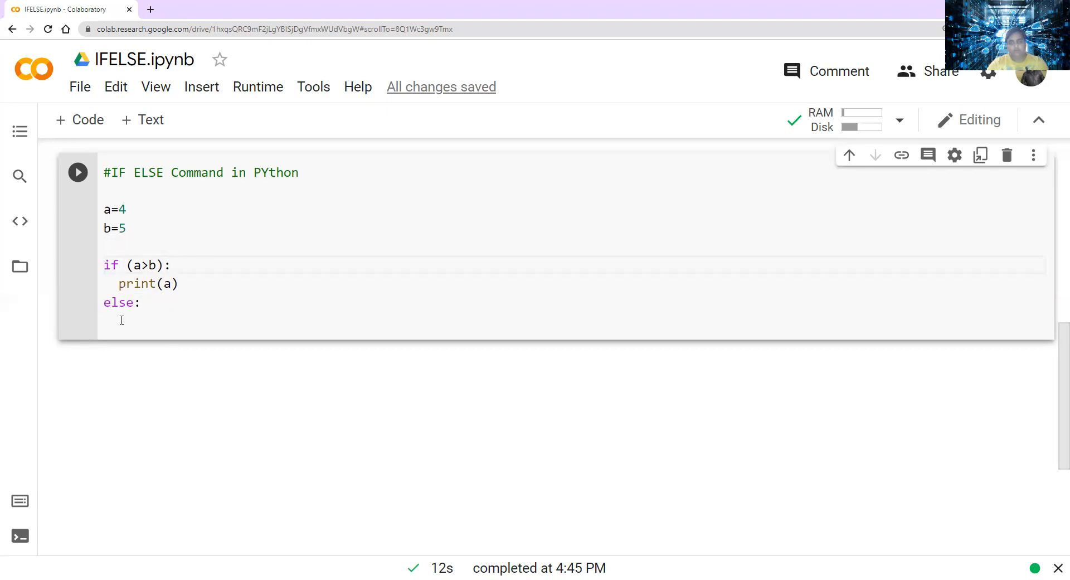
mouse_move(145, 355)
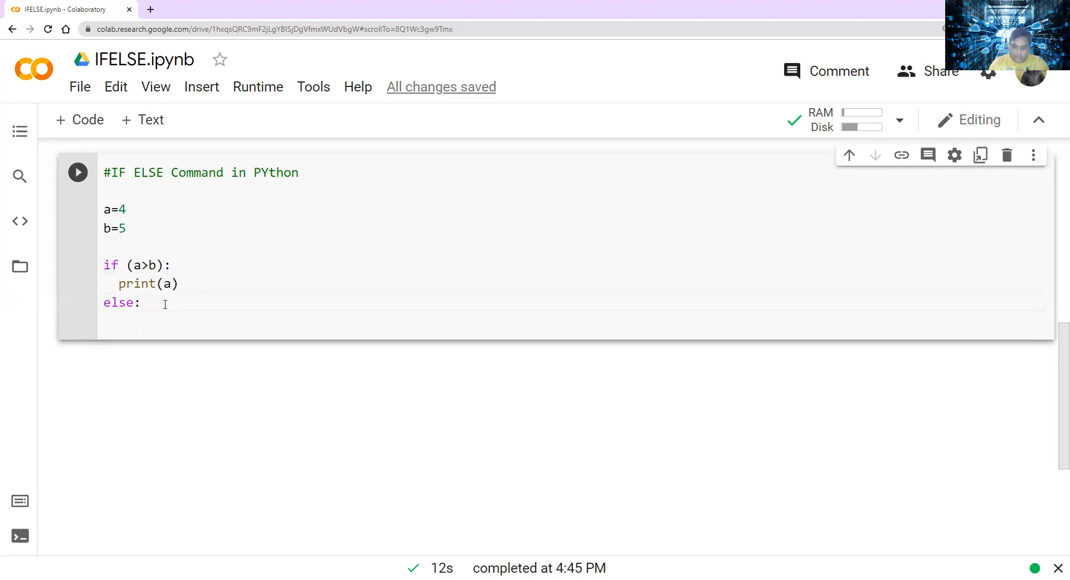
- Complete the else branch with print(b)
text(pri)
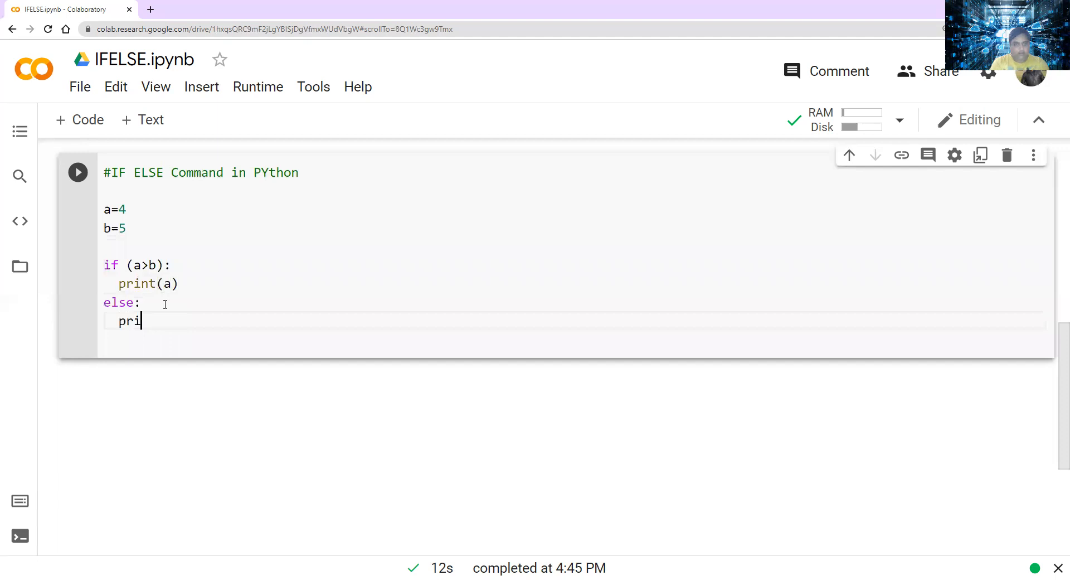
text(nt(b))
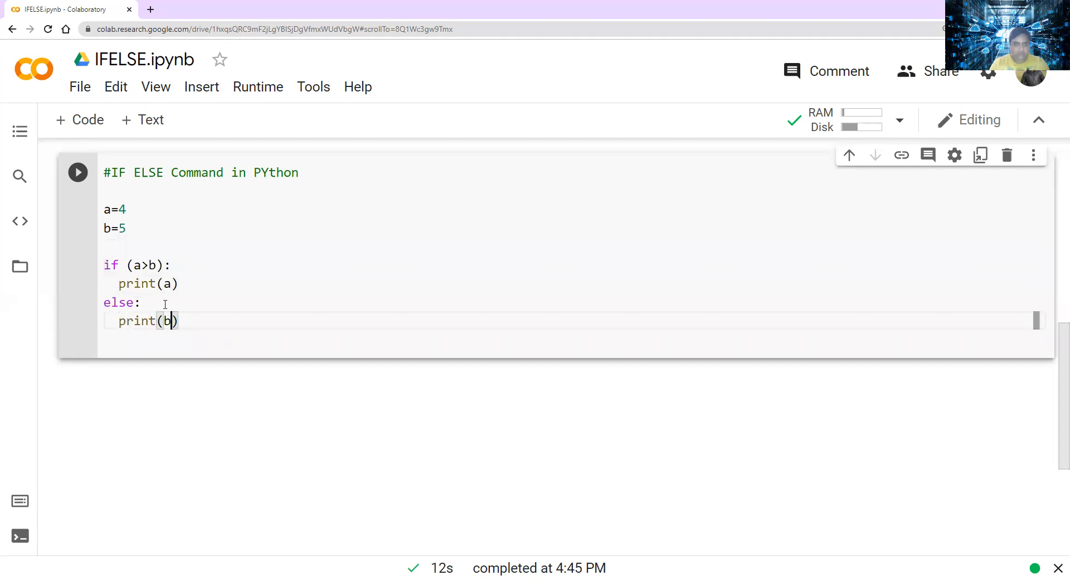
key(enter)
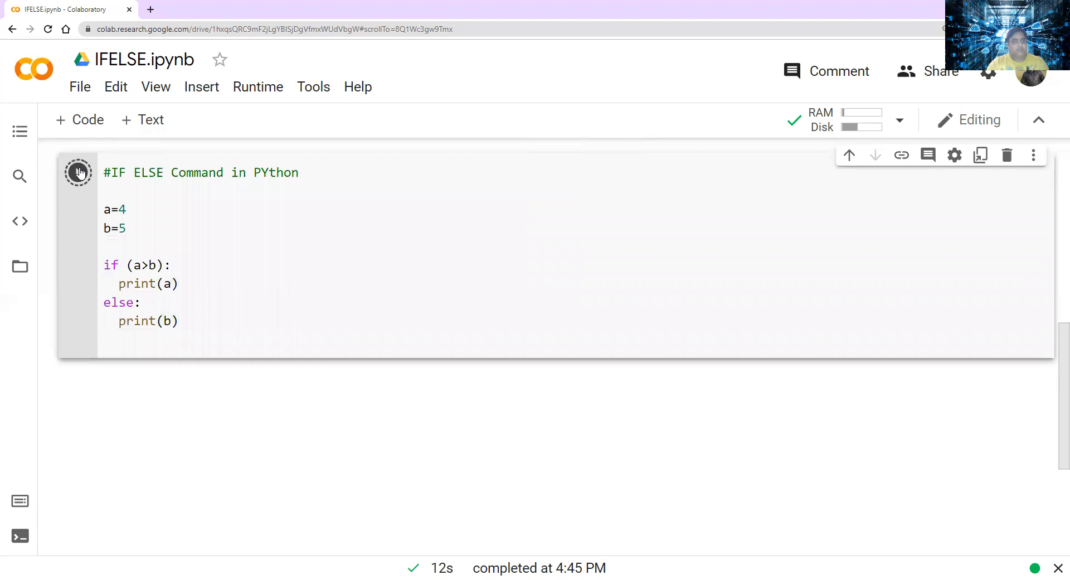
- Run the cell so it outputs 5, the larger of a and b
click(78, 171)
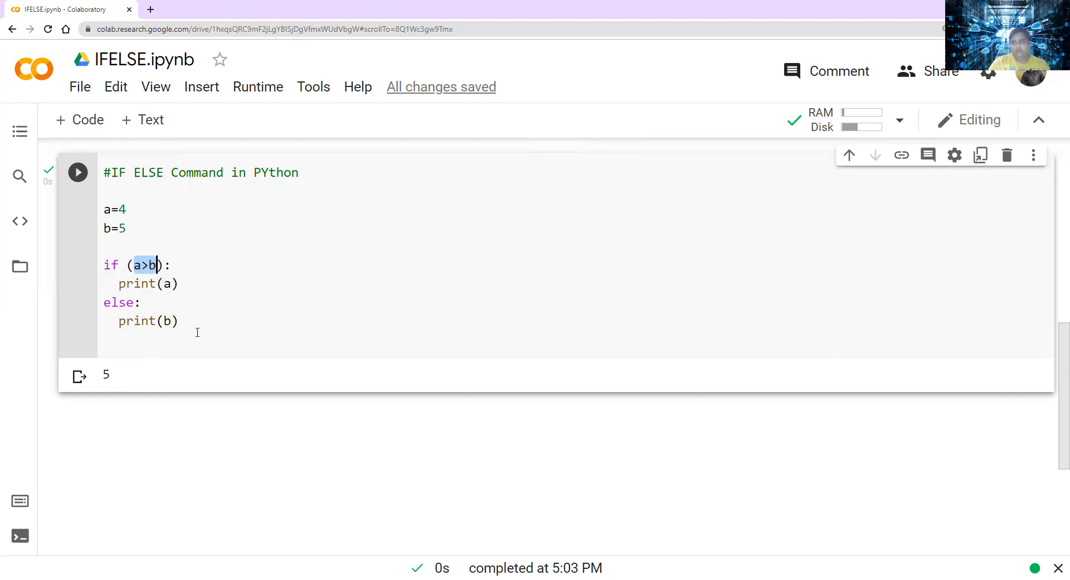
mouse_move(119, 389)
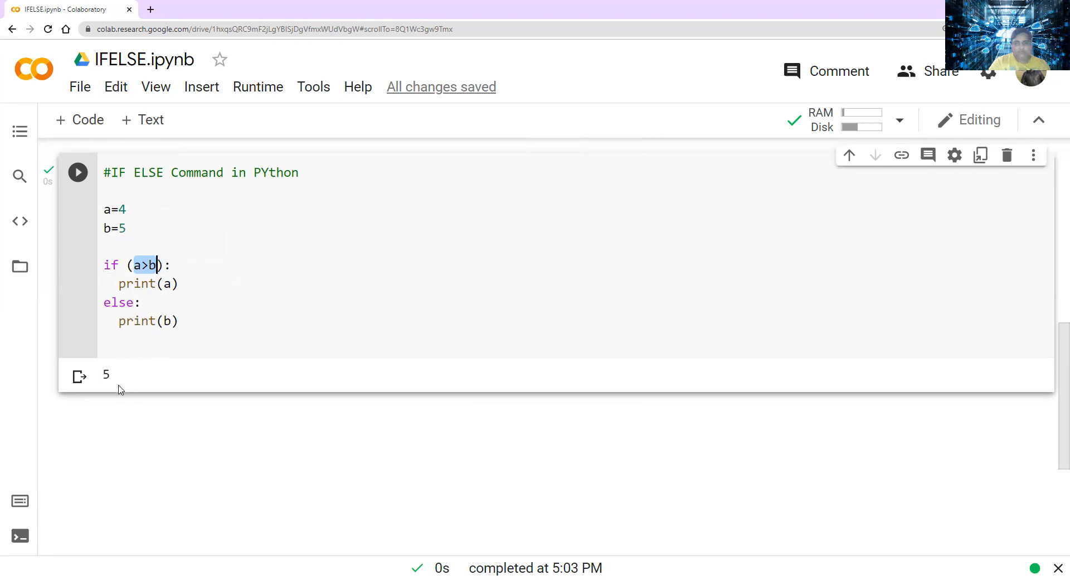
mouse_move(66, 269)
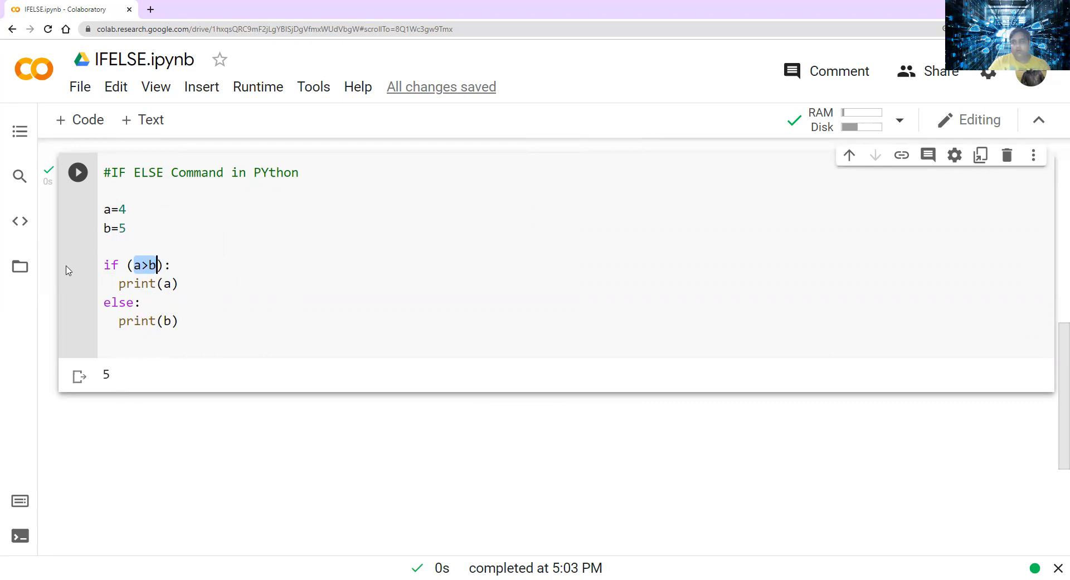
mouse_move(87, 119)
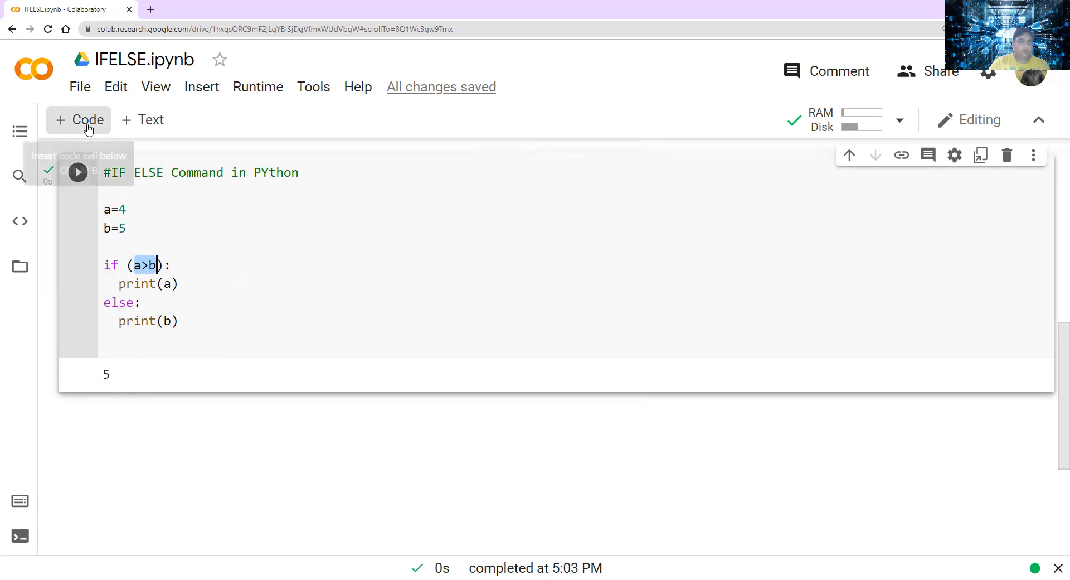
- Add a new code cell and read a as an integer with the prompt for the first number
click(78, 119)
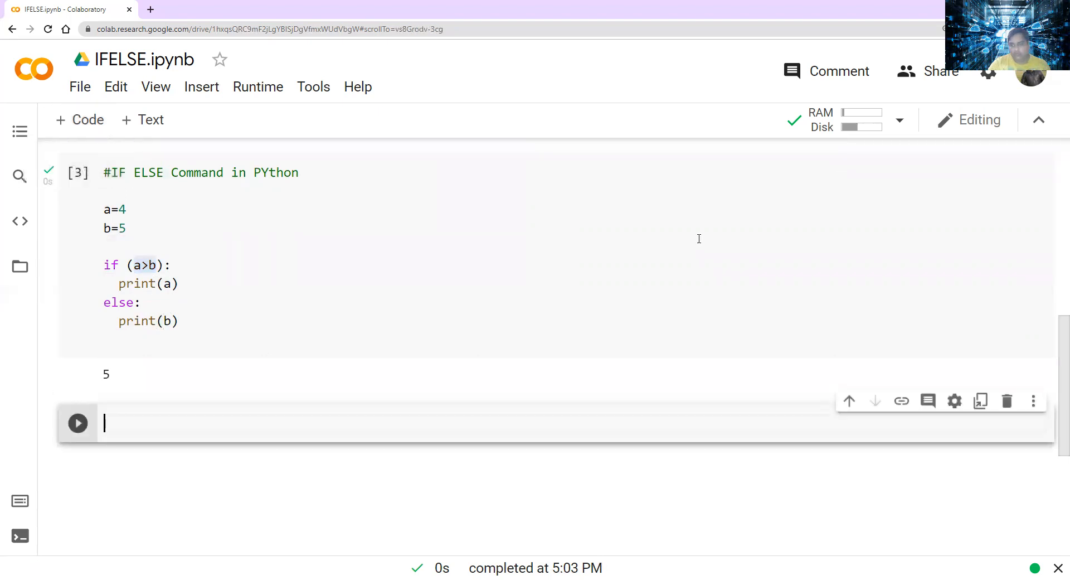
scroll(down, 3)
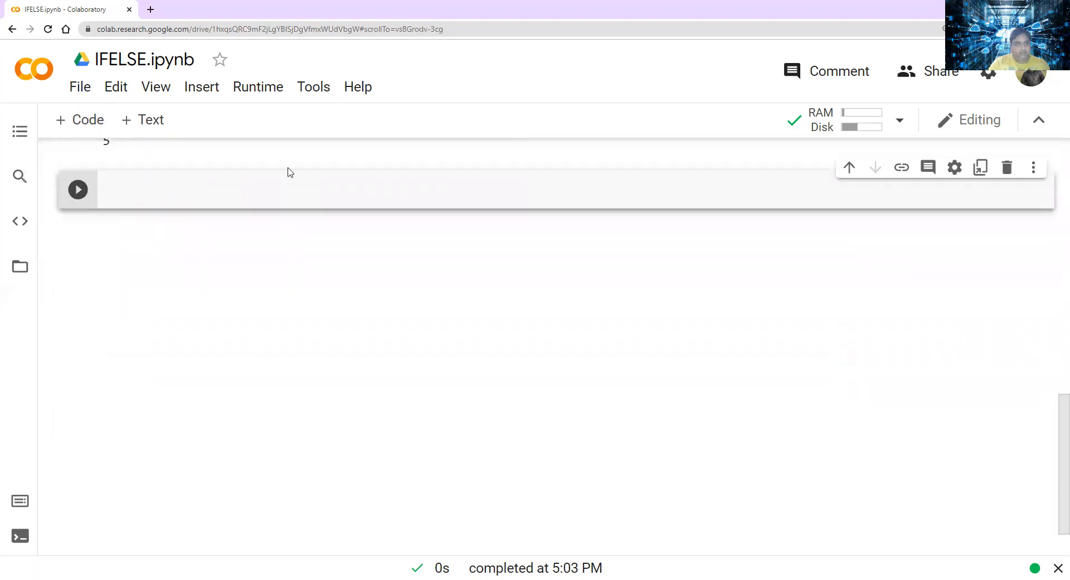
text(a)
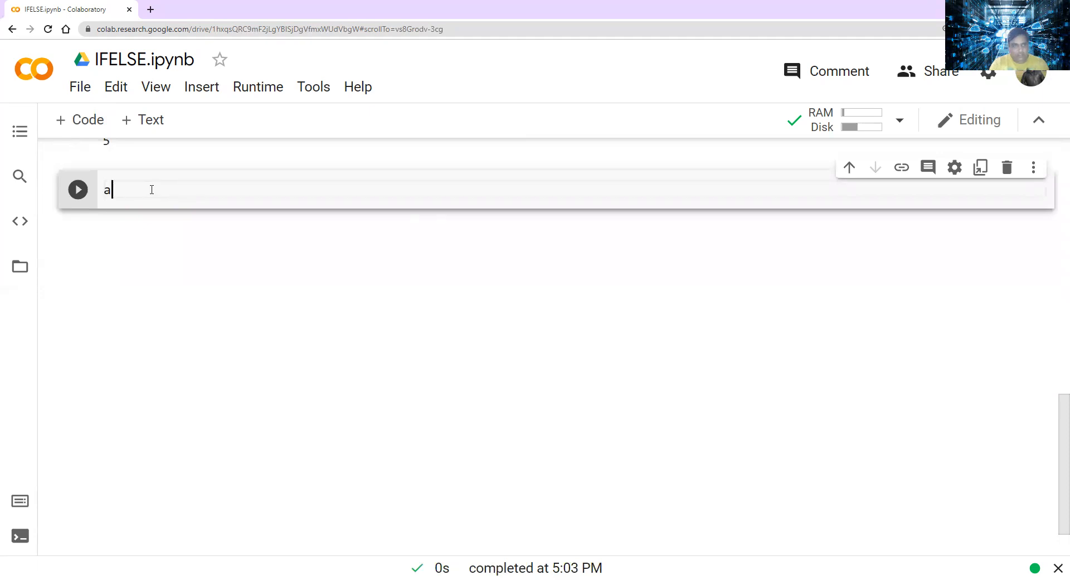
text(=)
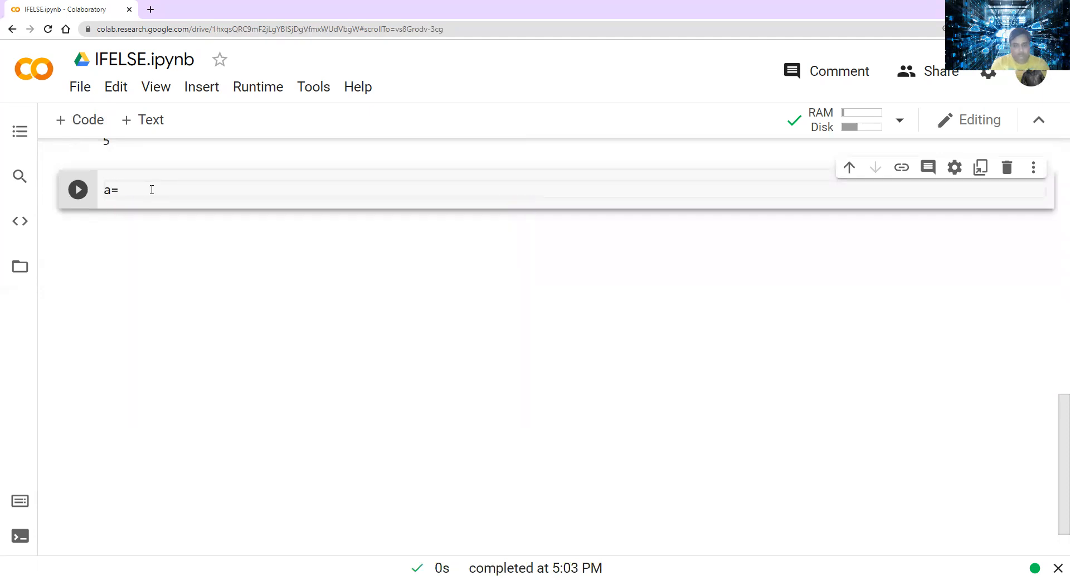
text(int(input()
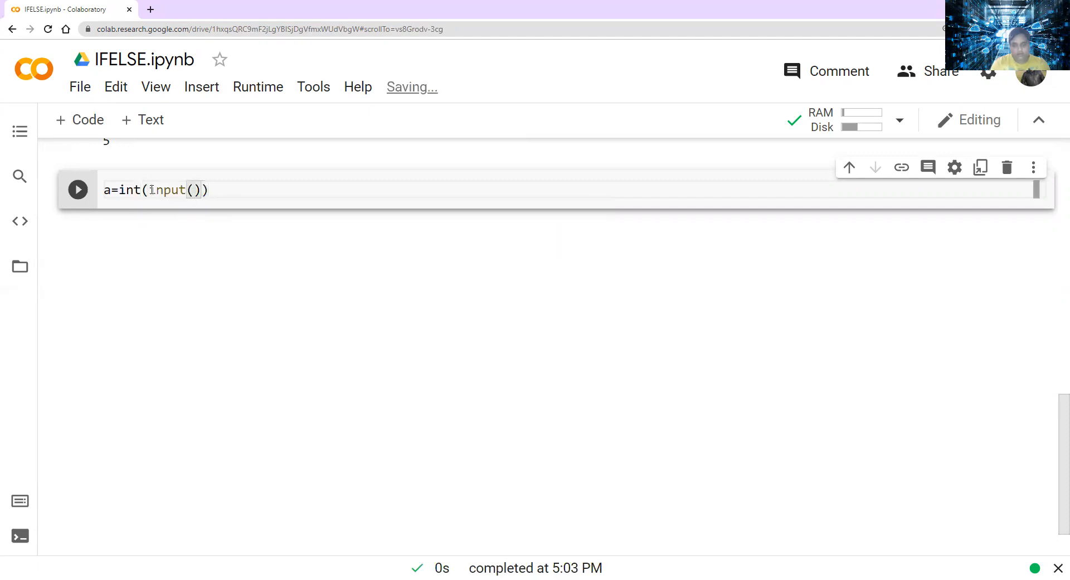
text("")
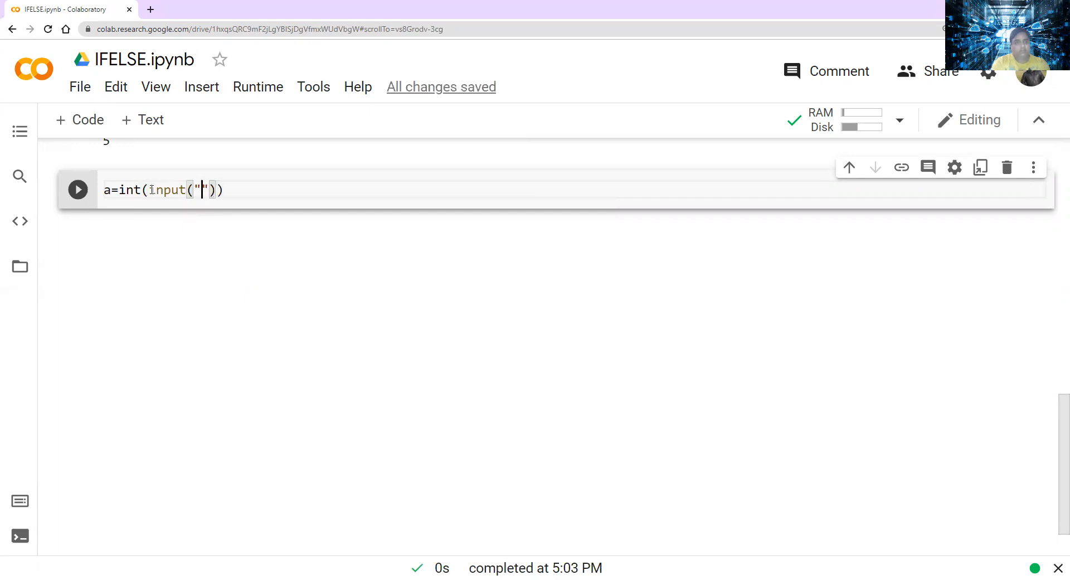
text(enter your firs)
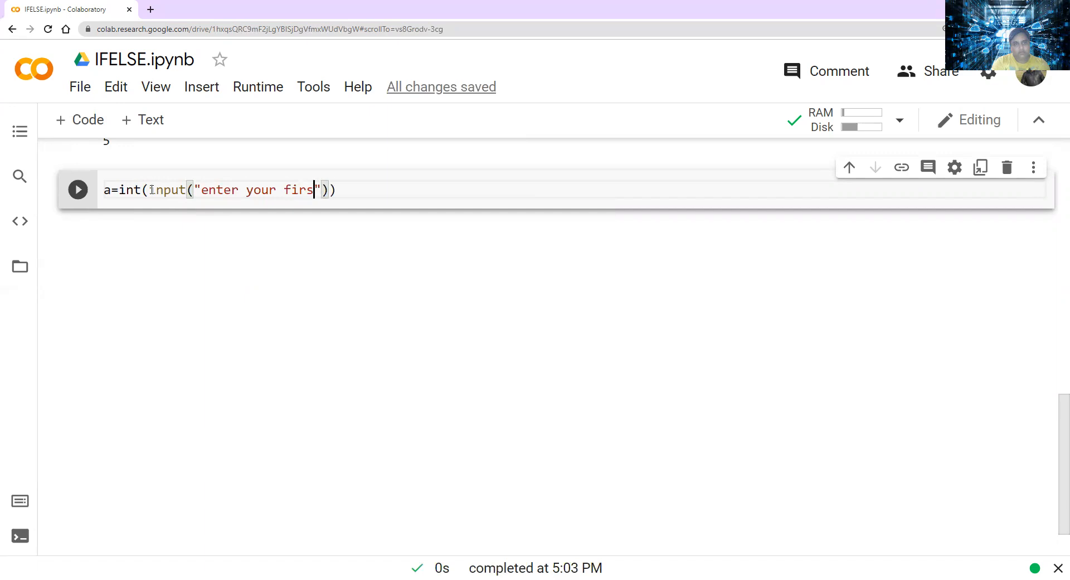
text(t number)
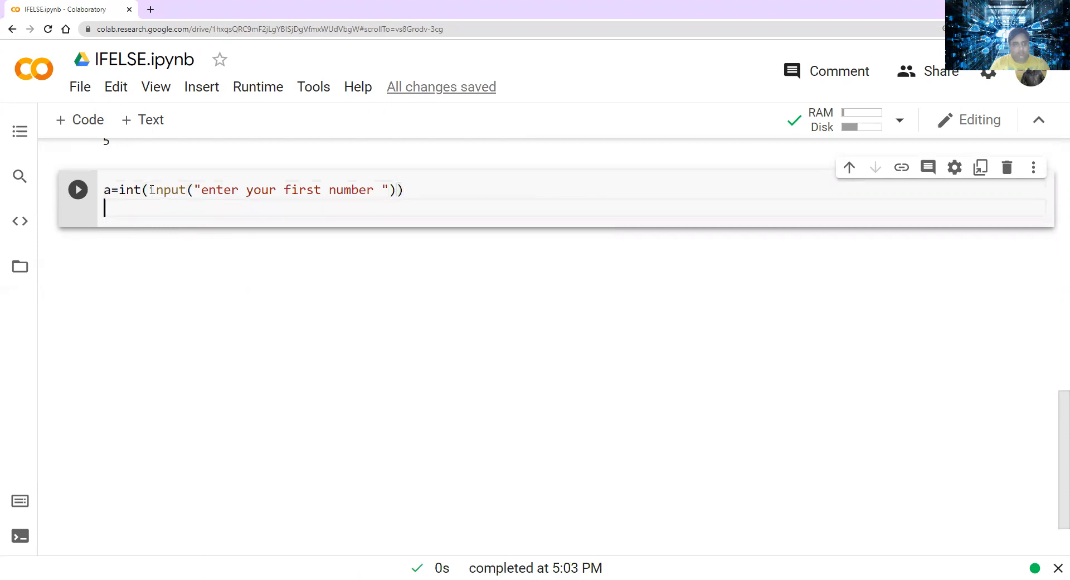
- Read b as an integer with the prompt 'enter your second number'
text(b=)
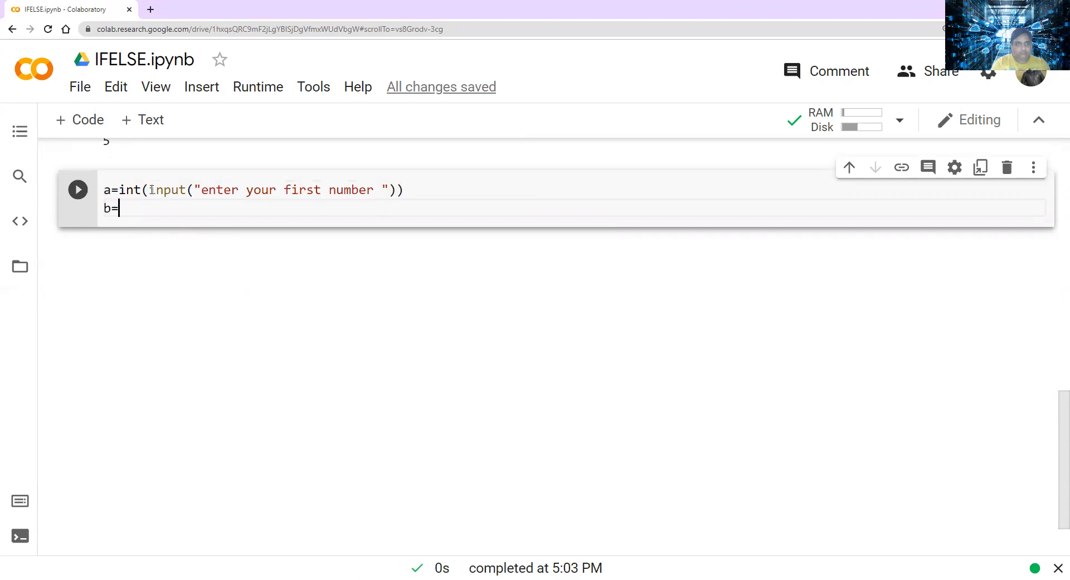
text(int()
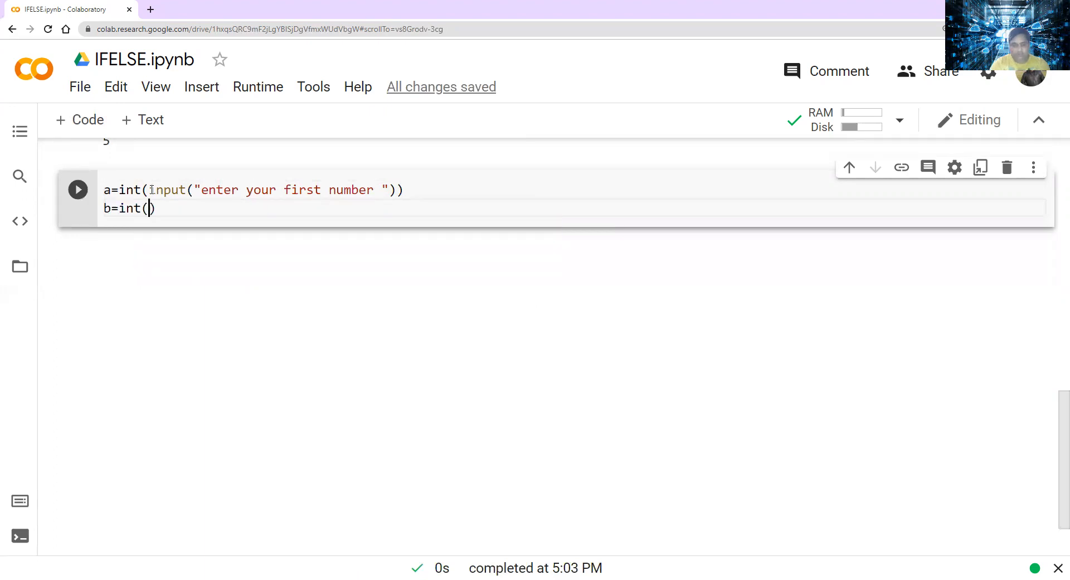
text(inp)
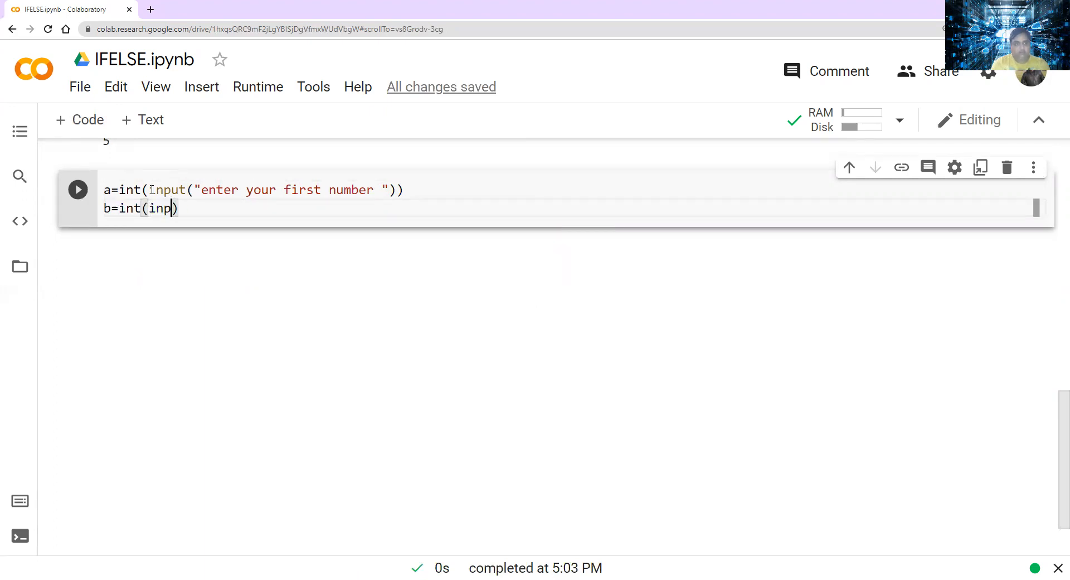
text(ut())
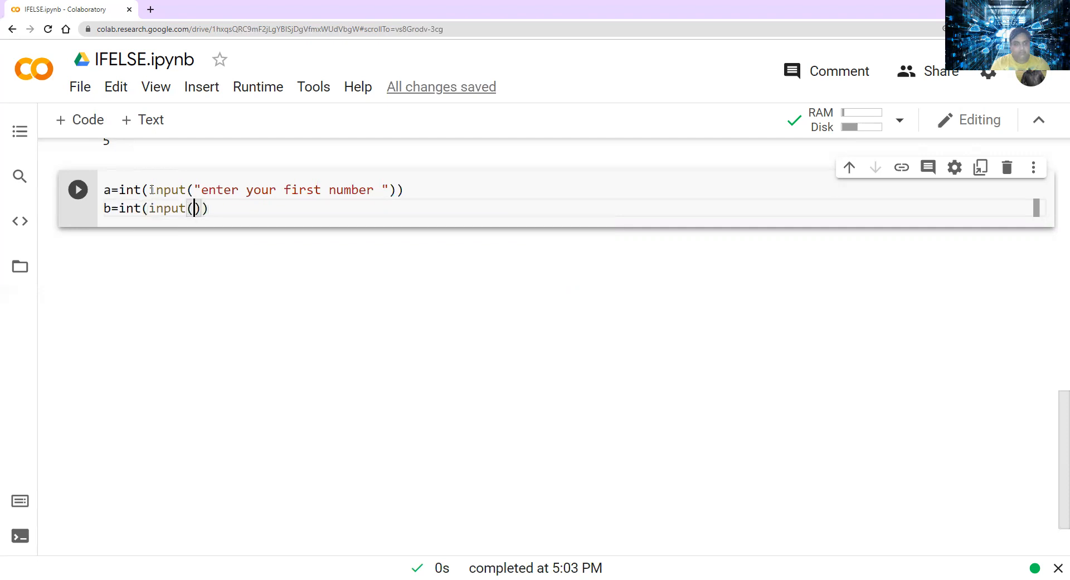
text(")
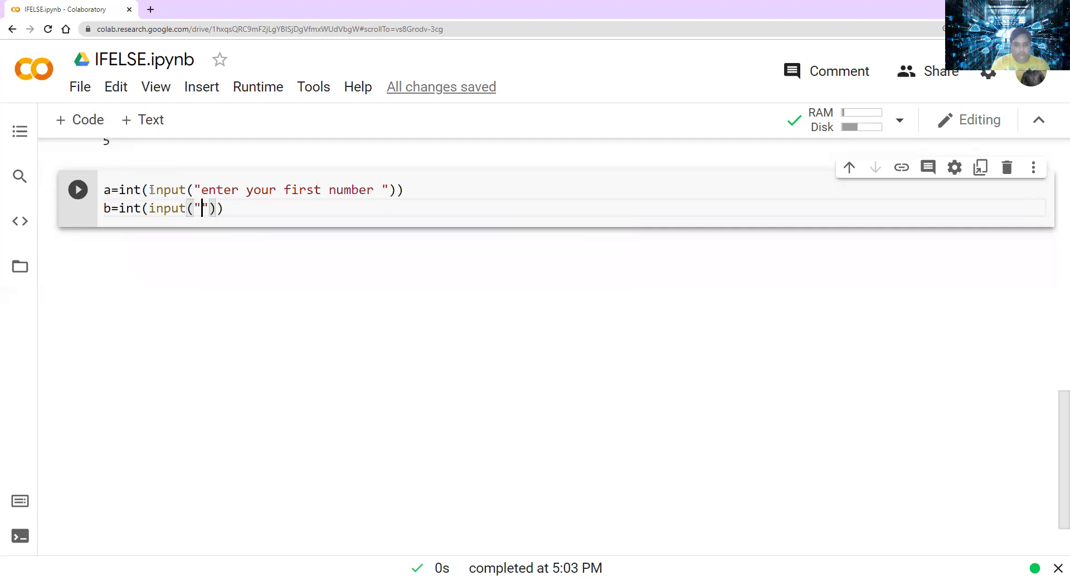
text(enter your sen)
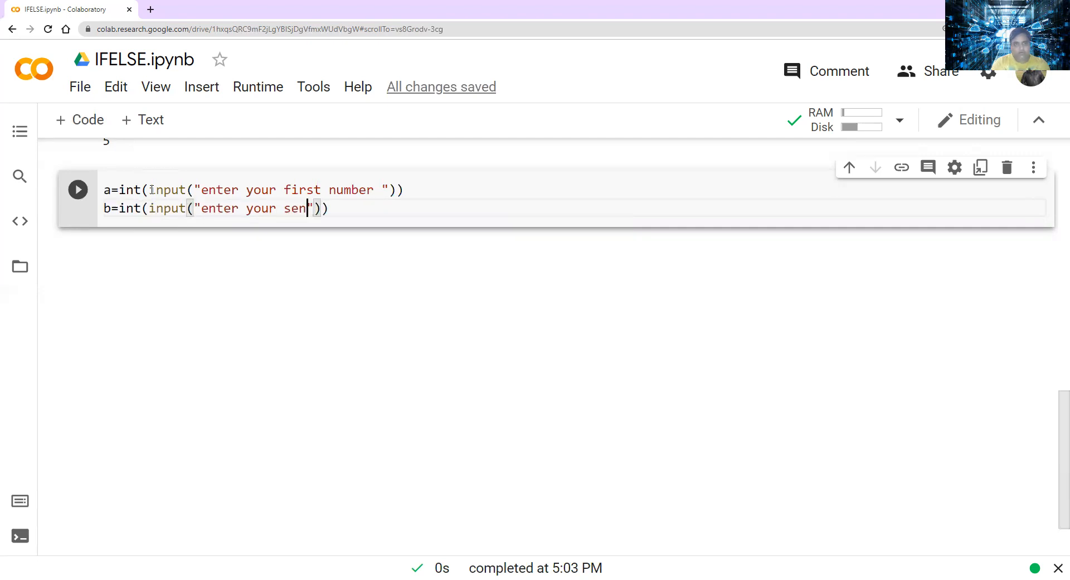
text(ond number)
text(c)
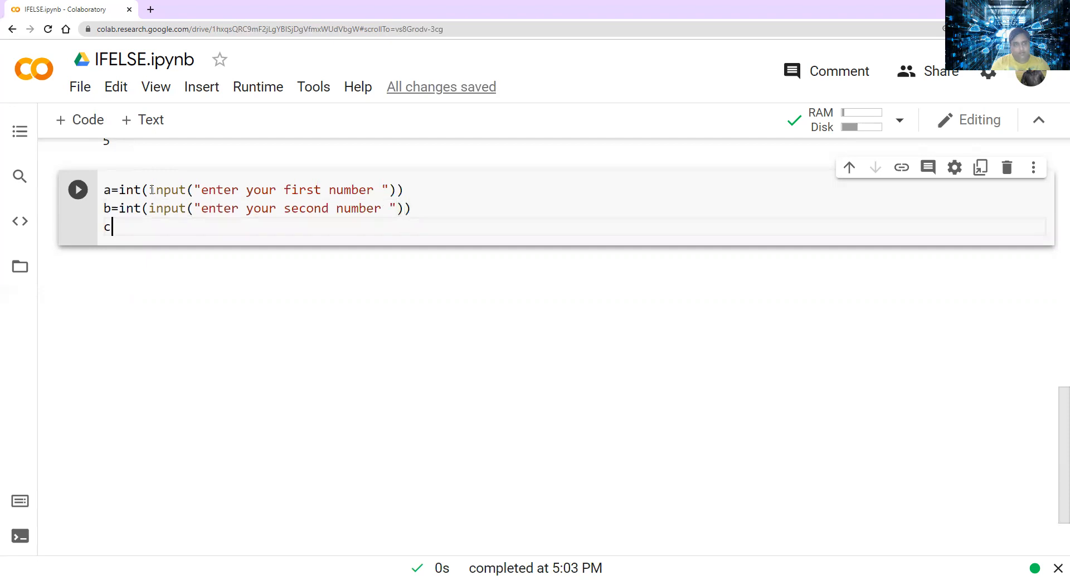
- Read c as an integer with the prompt 'enter your third number' and leave a blank line below
text(=int)
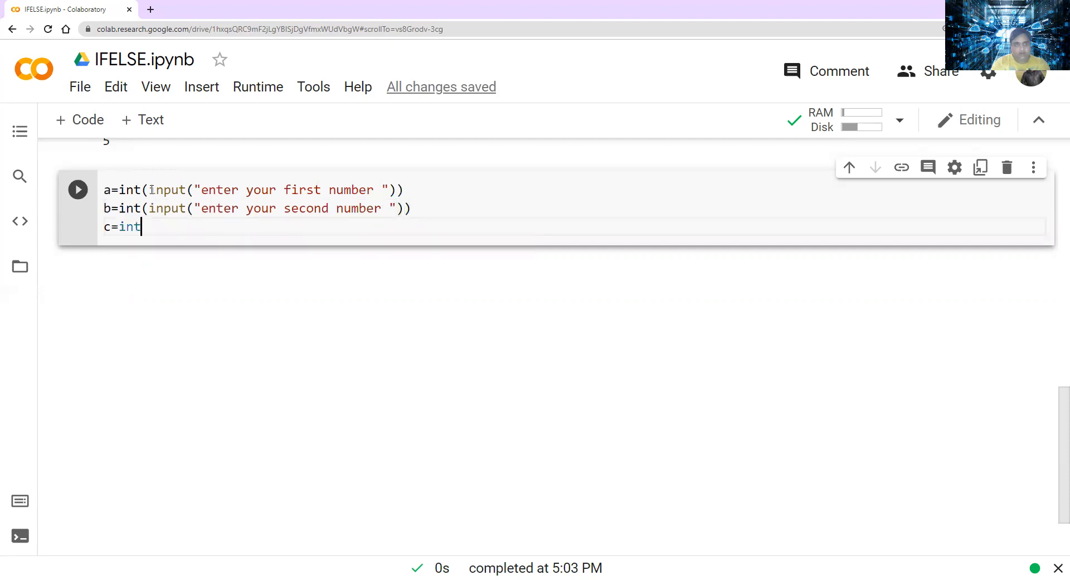
text(())
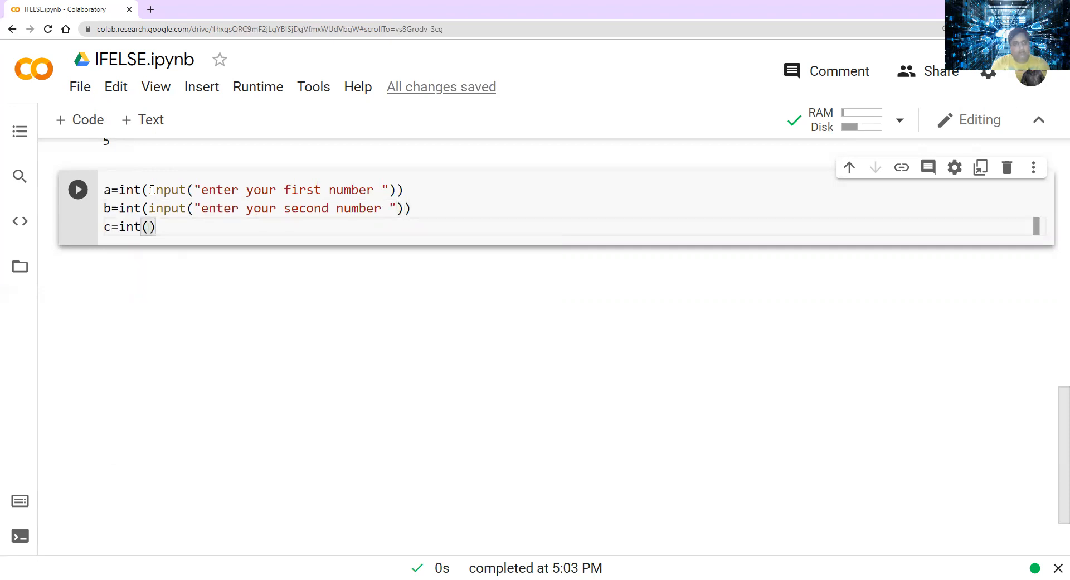
text(input()
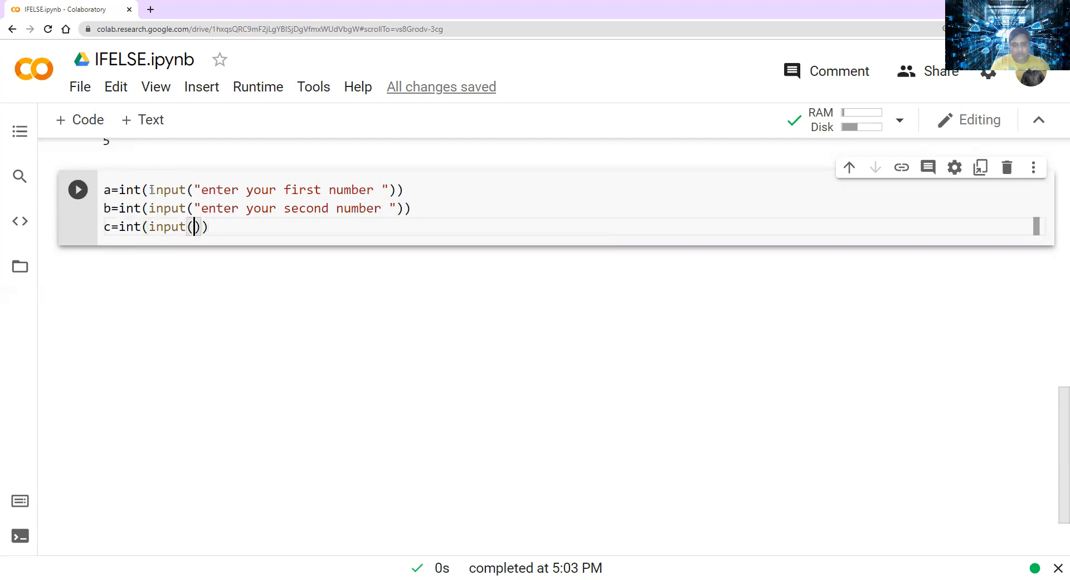
text("")
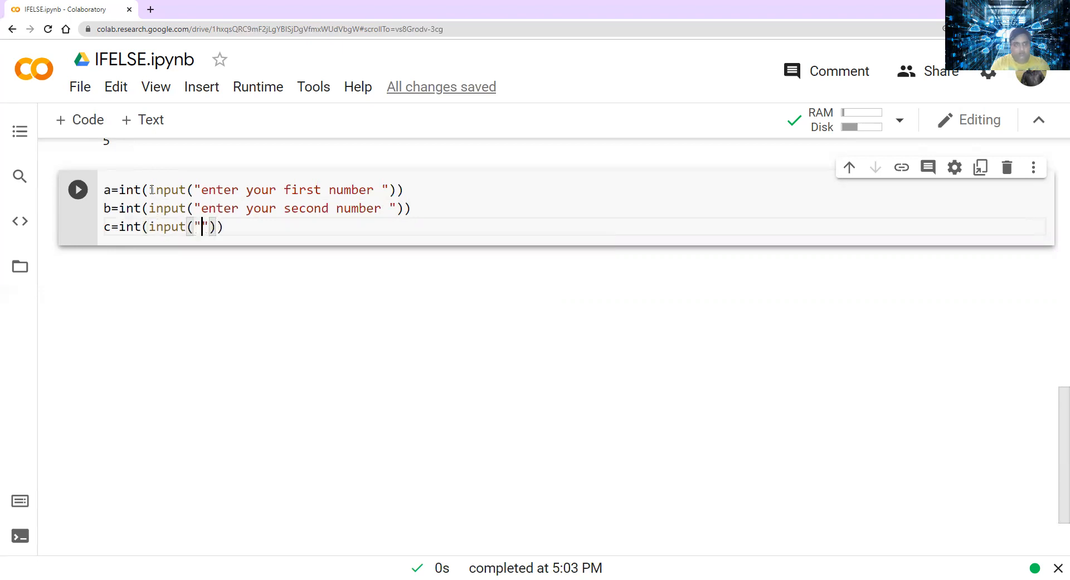
text(enter your)
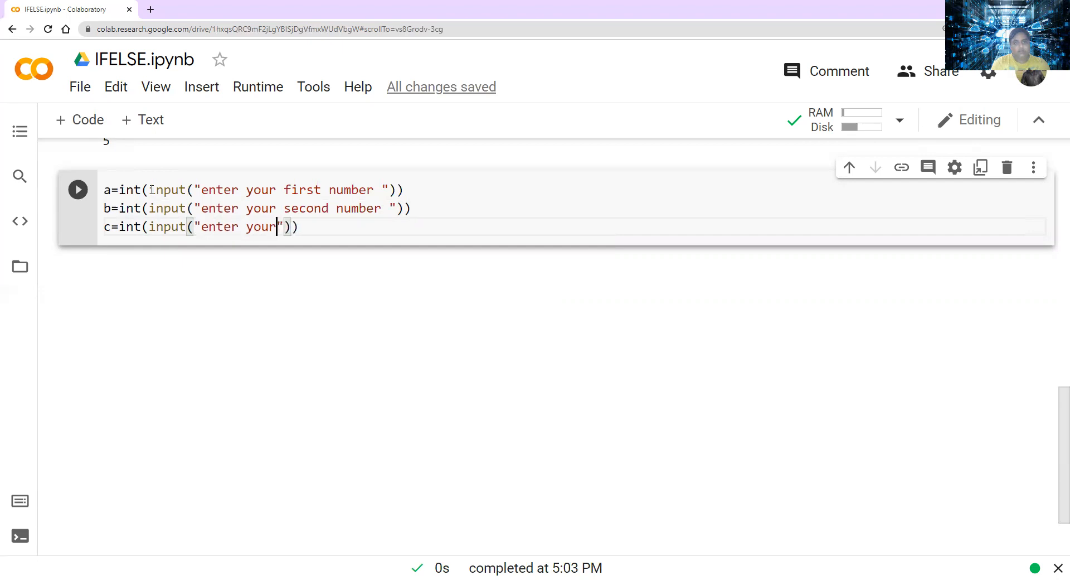
text(third nu)
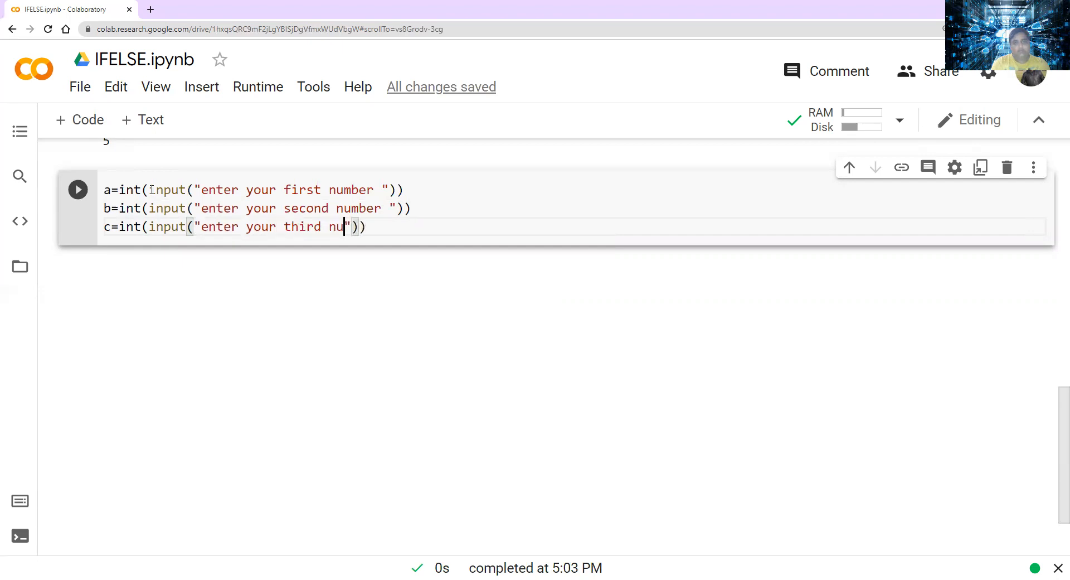
text(mber)
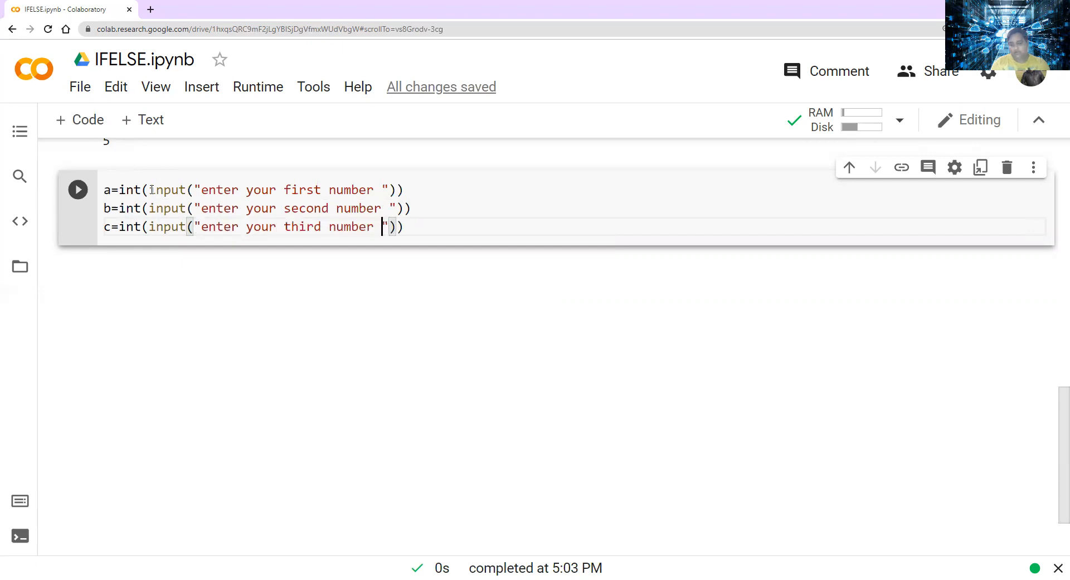
key(enter)
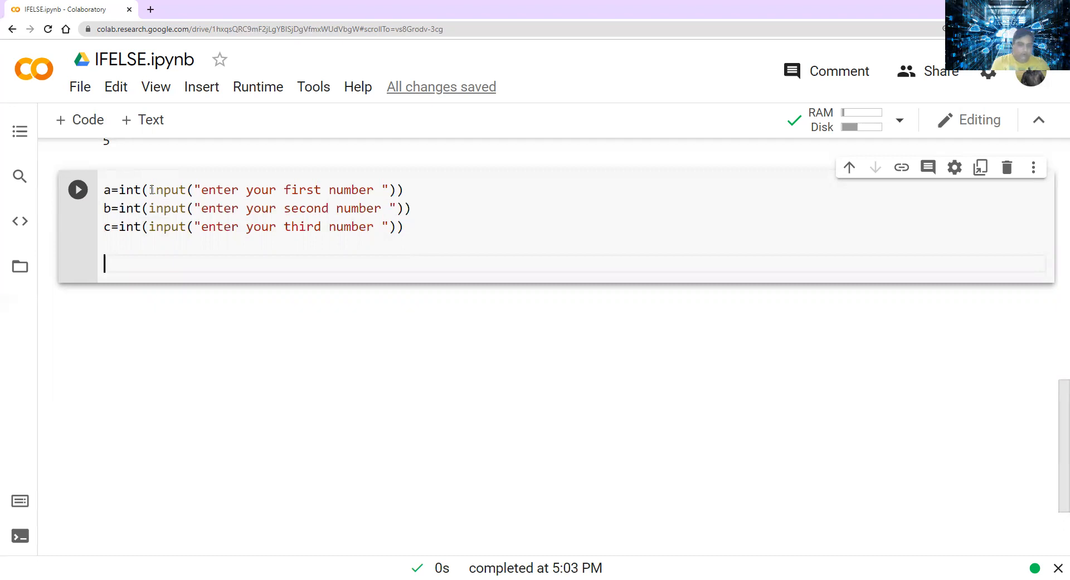
- Write the condition if (a>b and a>c):
text(if)
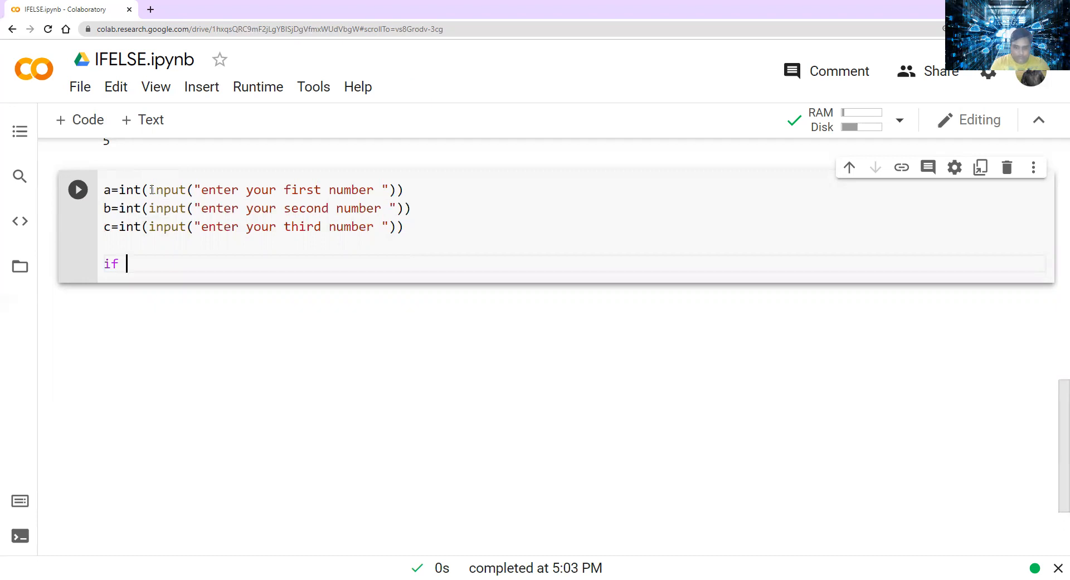
text((a)
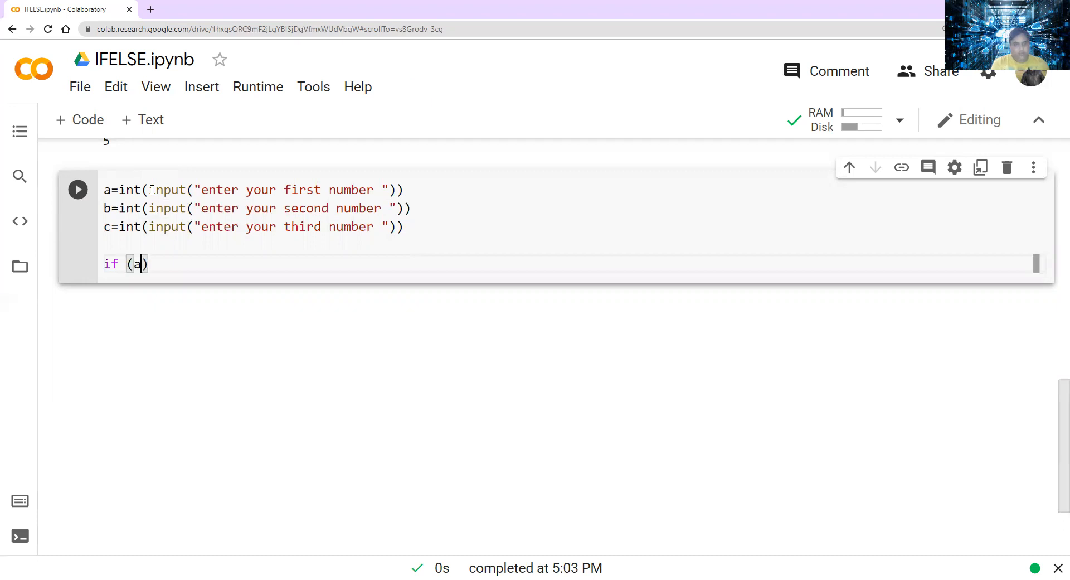
text(>b)
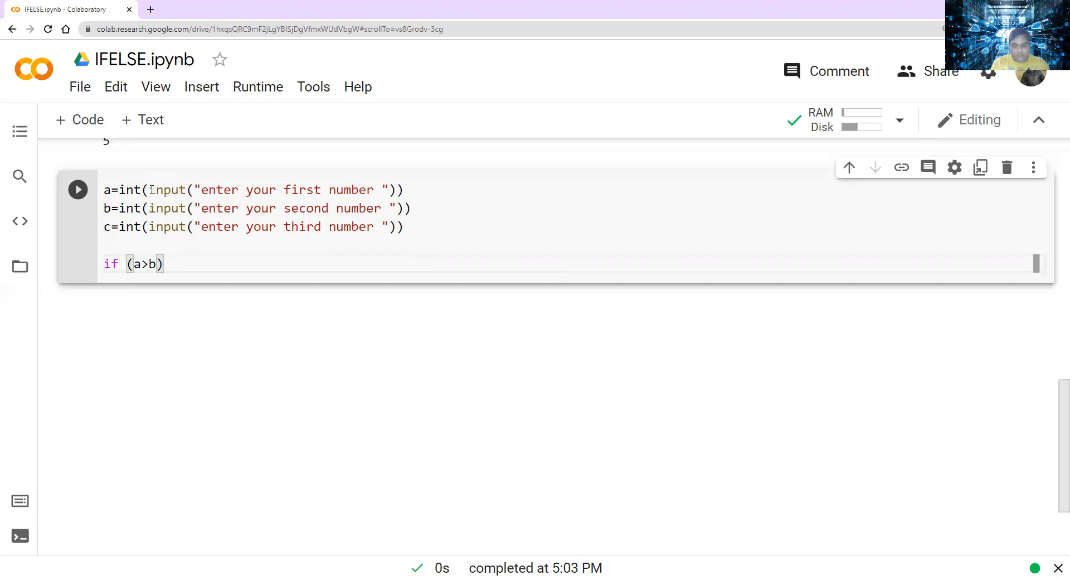
text(and a)
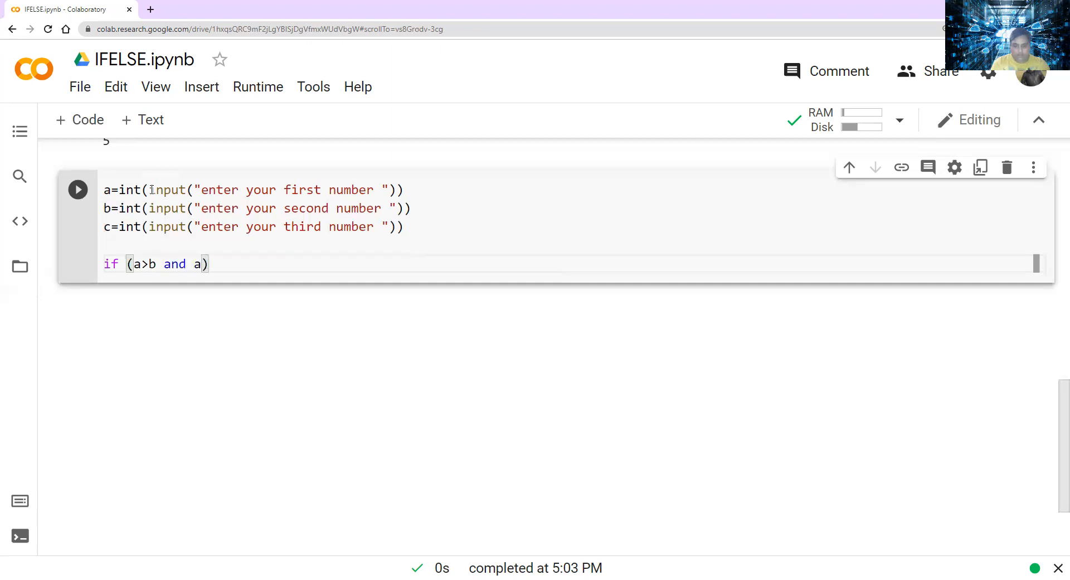
text(>c)
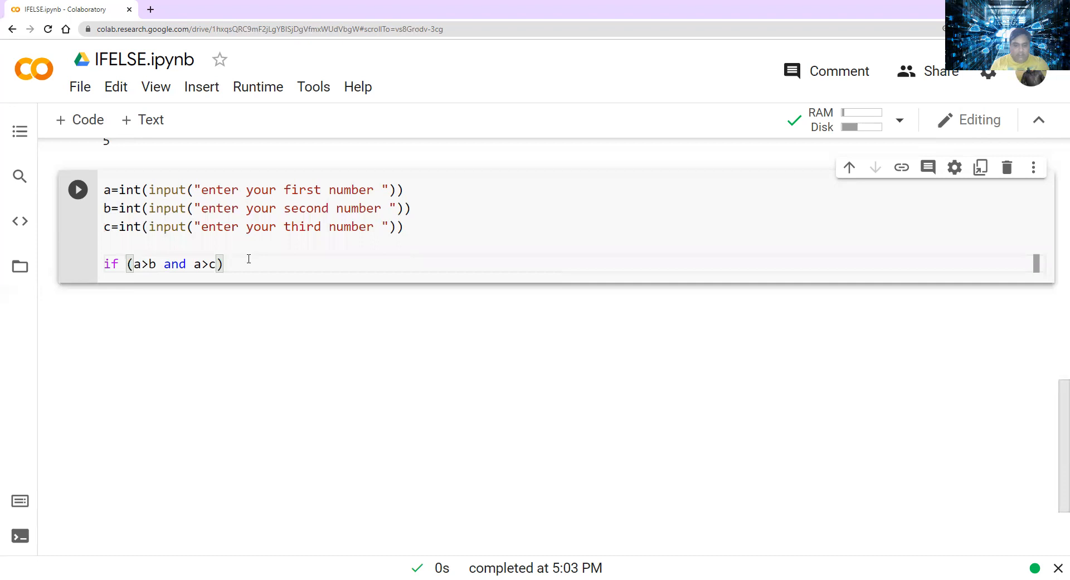
text(:)
text(print(a)
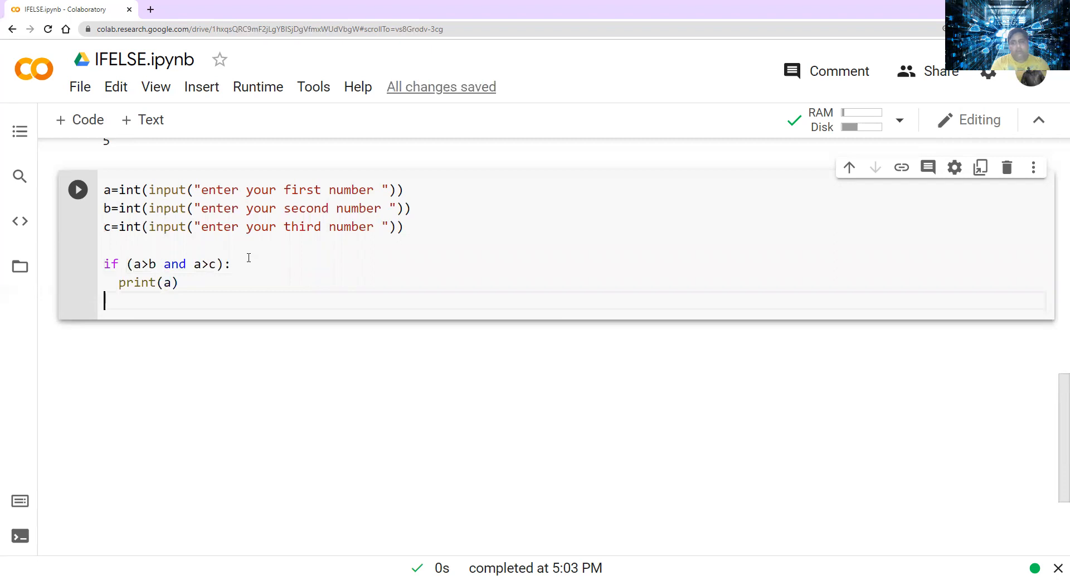
- Write the elif (b>a and b>c): line, fixing a premature colon and a stray comma
text(eli)
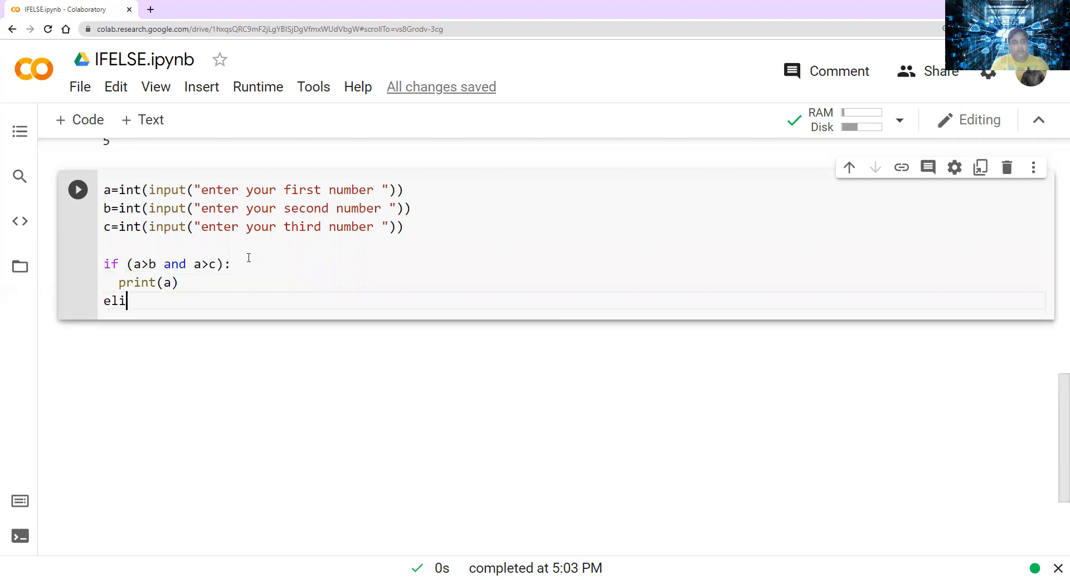
text(f:)
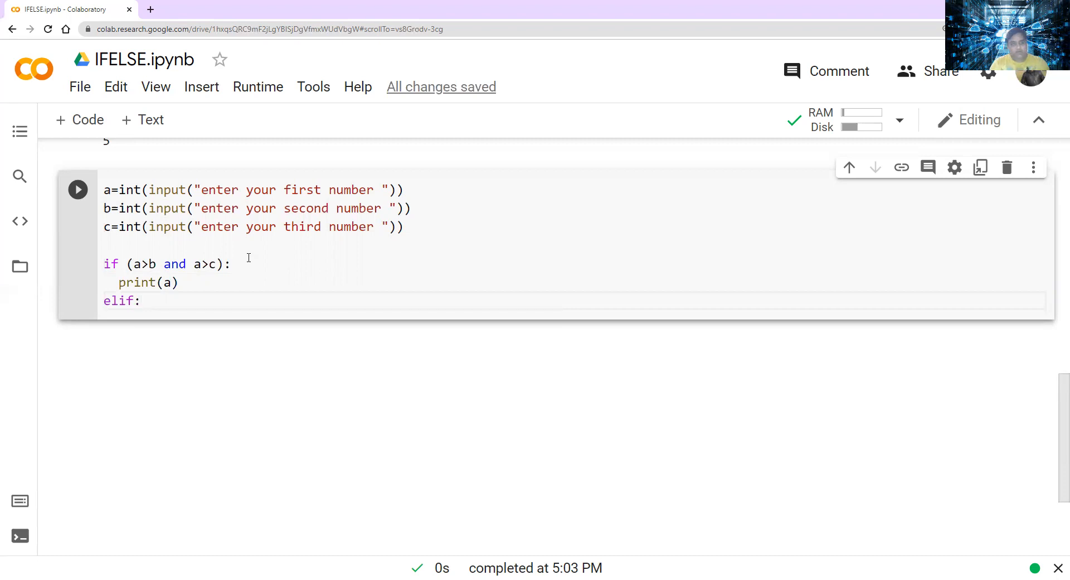
key(enter)
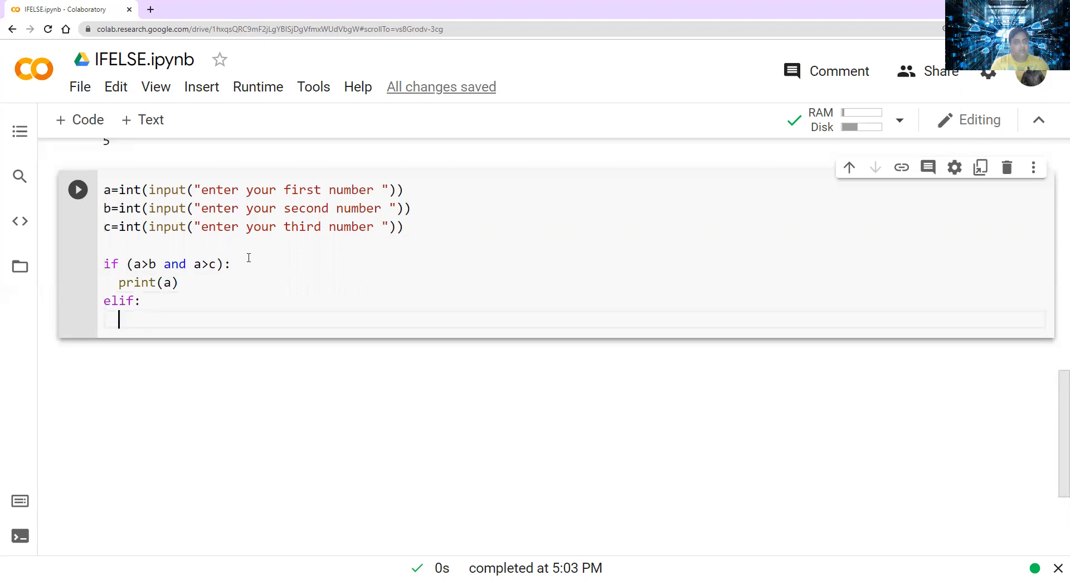
key(Backspace)
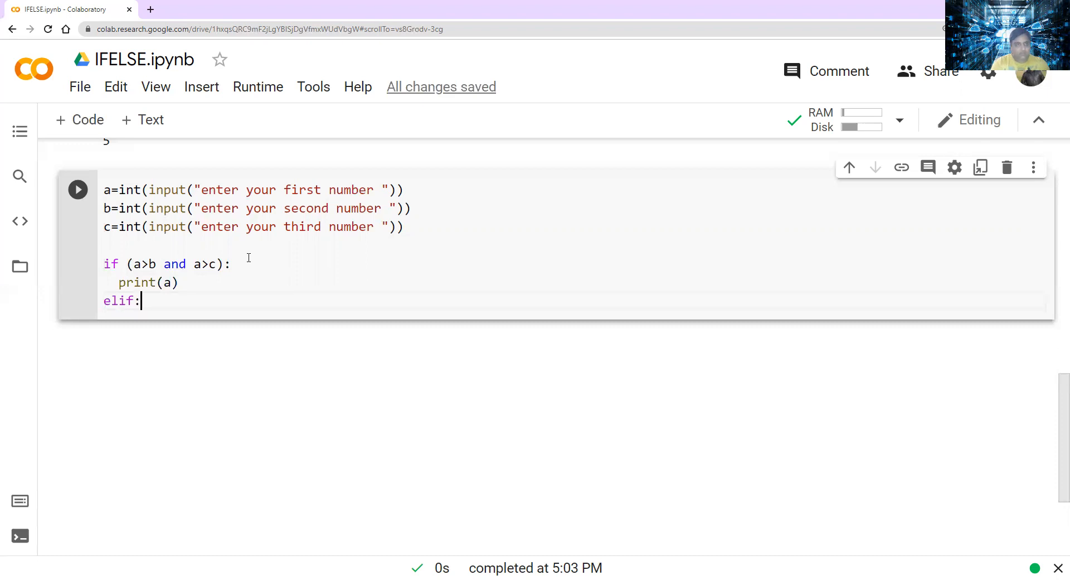
text(())
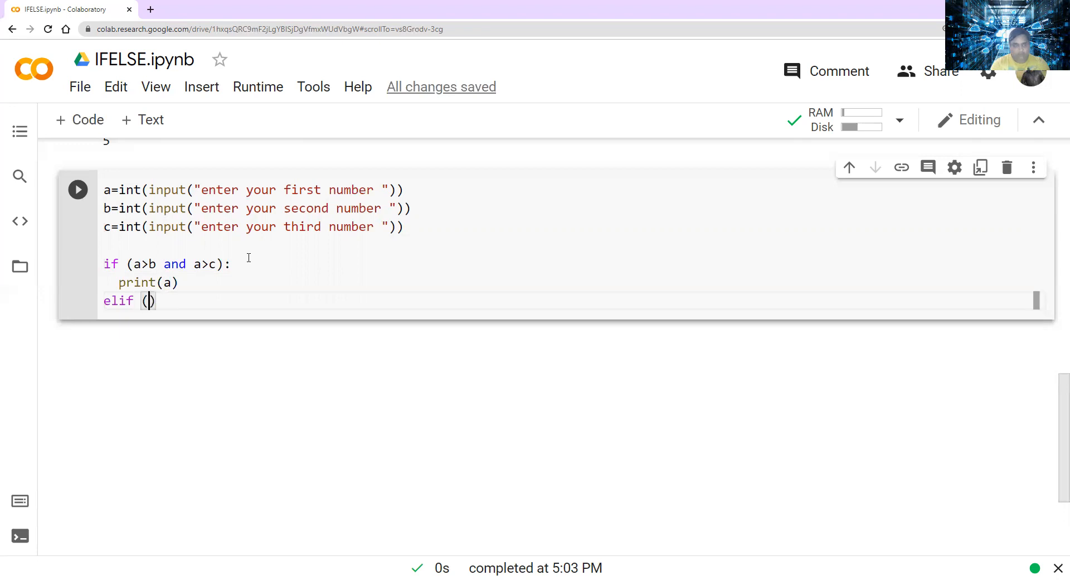
text(b)
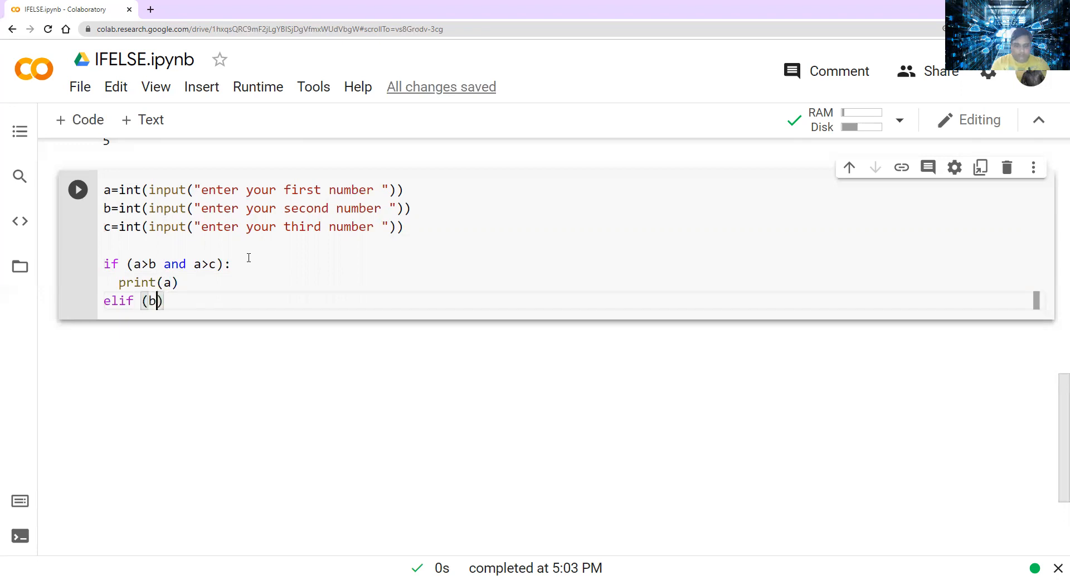
text(>a,)
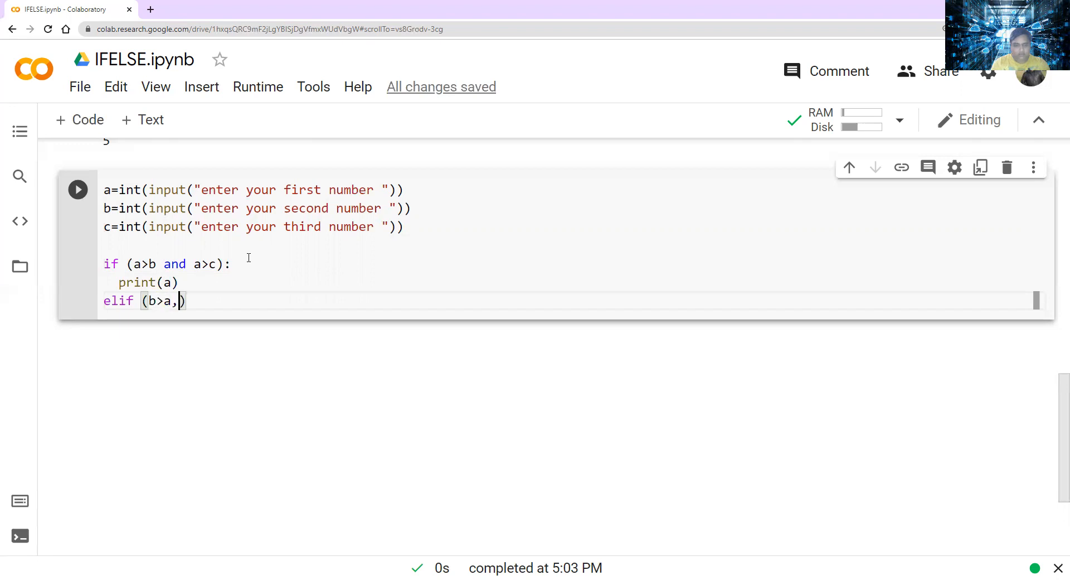
key(Backspace)
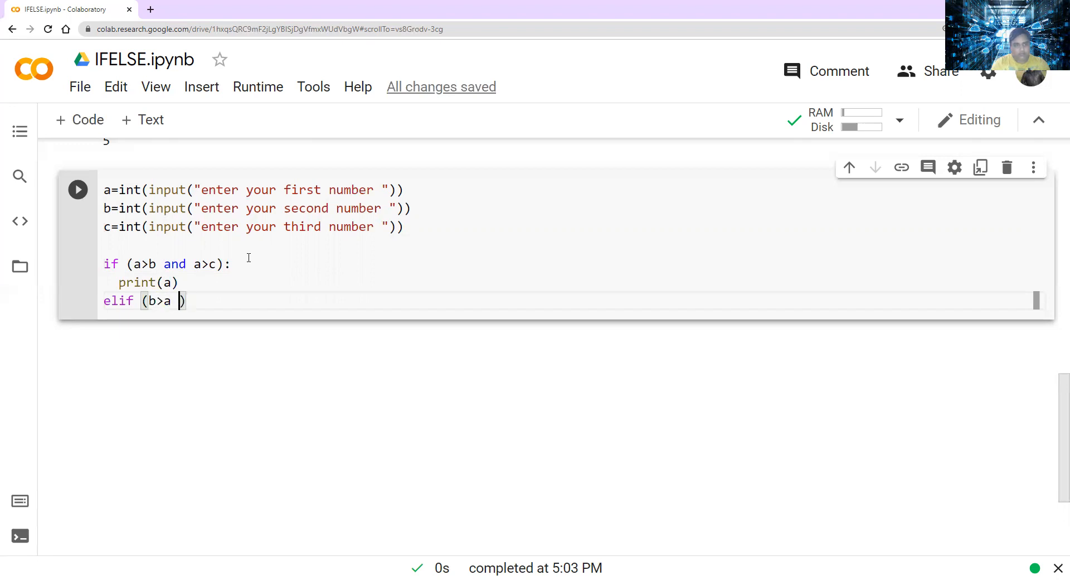
text(and b)
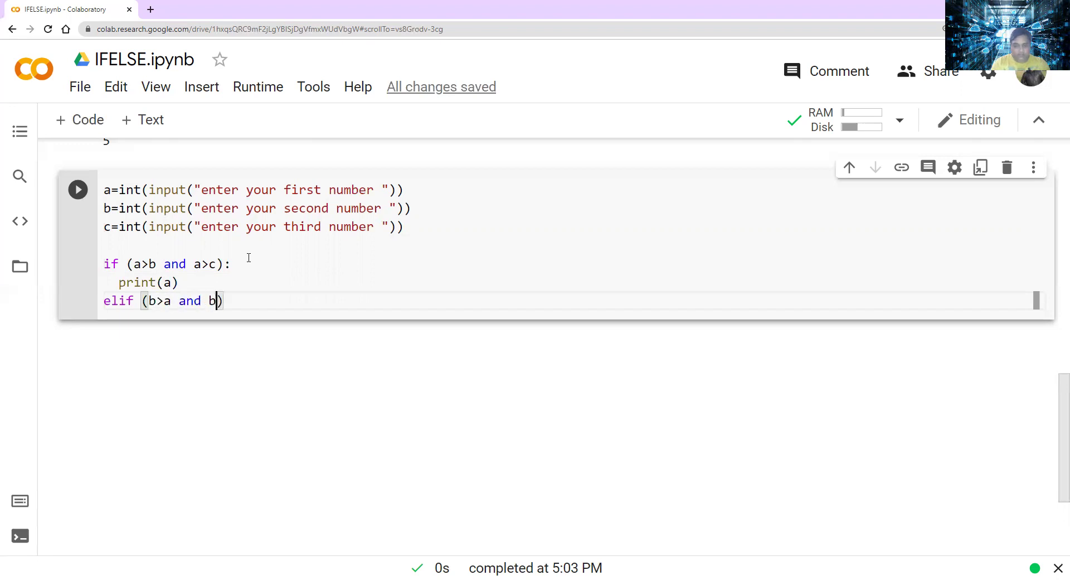
text(>c)
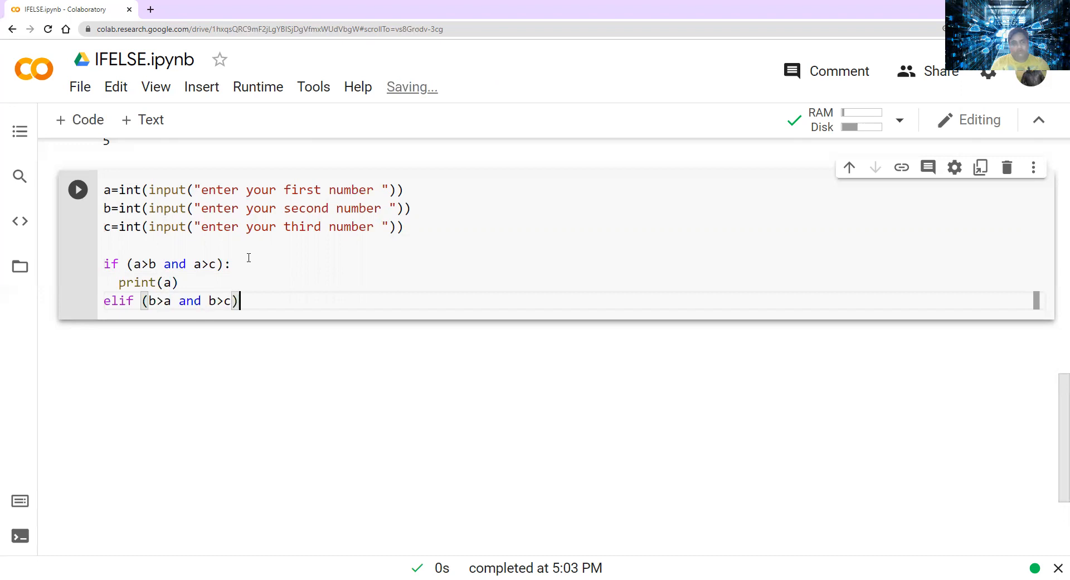
text(:)
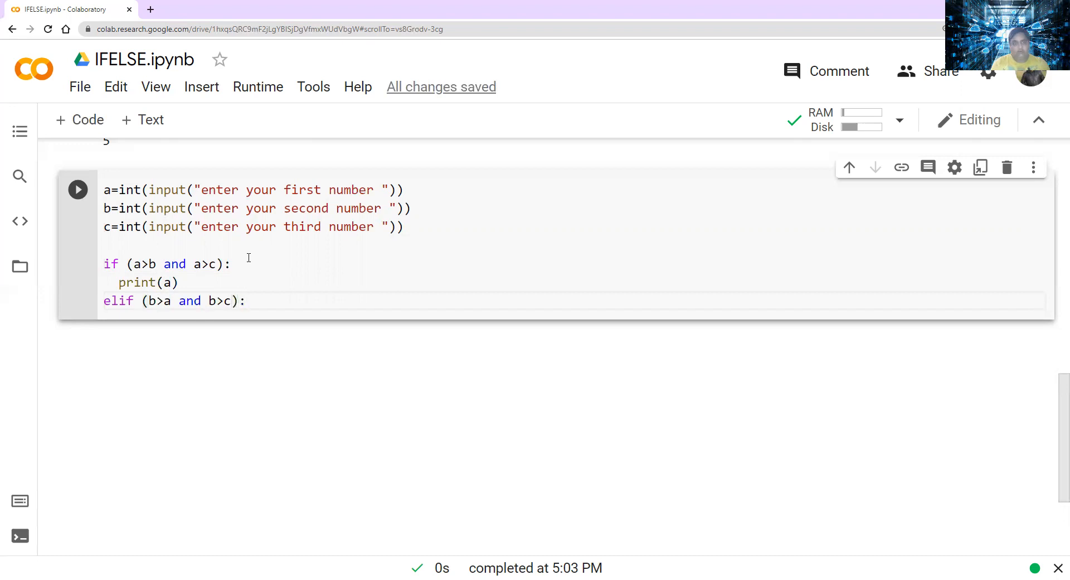
- Add print(b) under the elif and an else: branch printing c
key(enter)
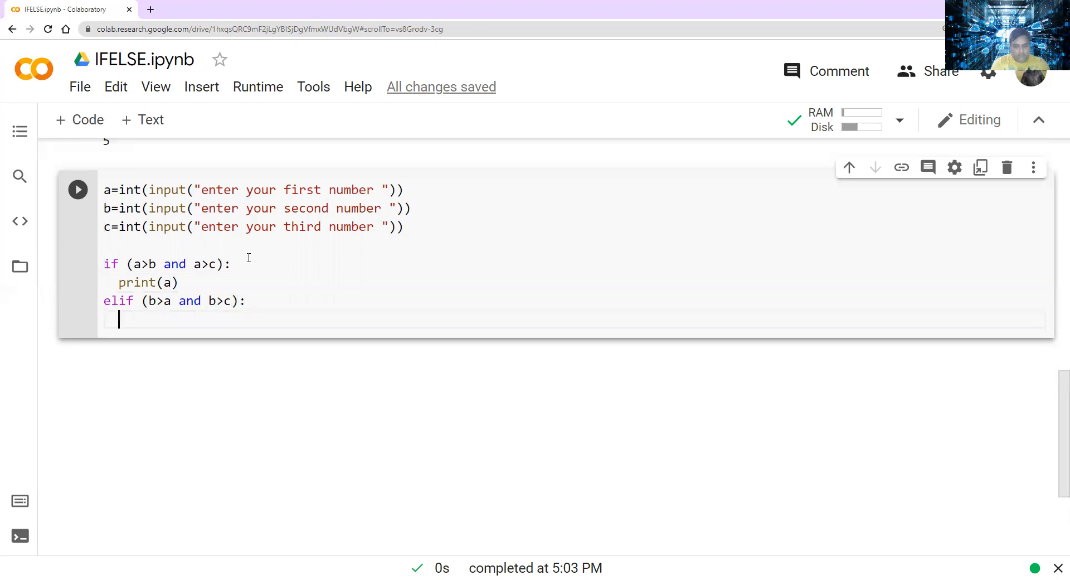
text(print(b))
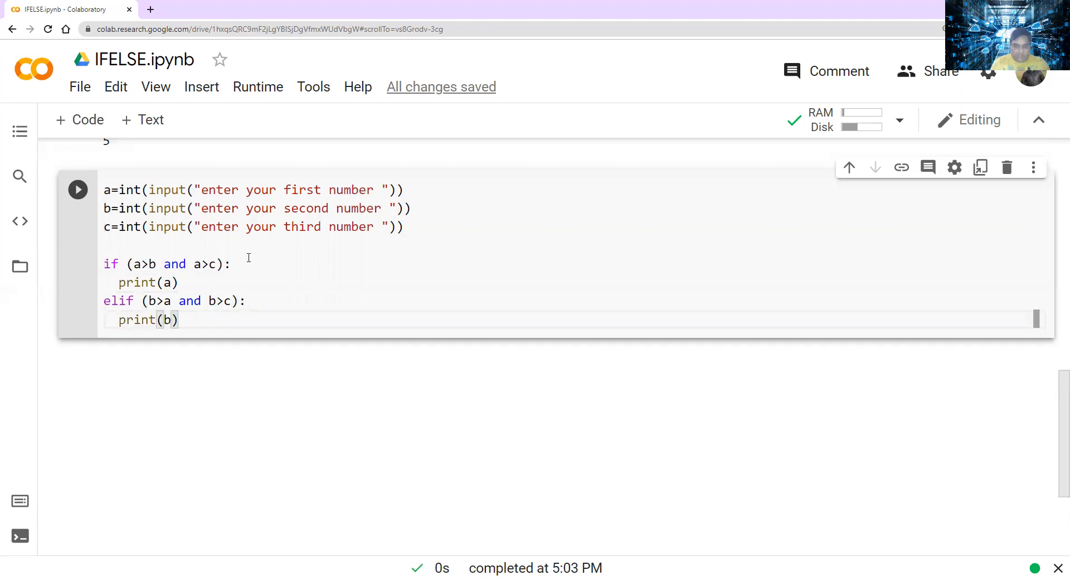
key(enter)
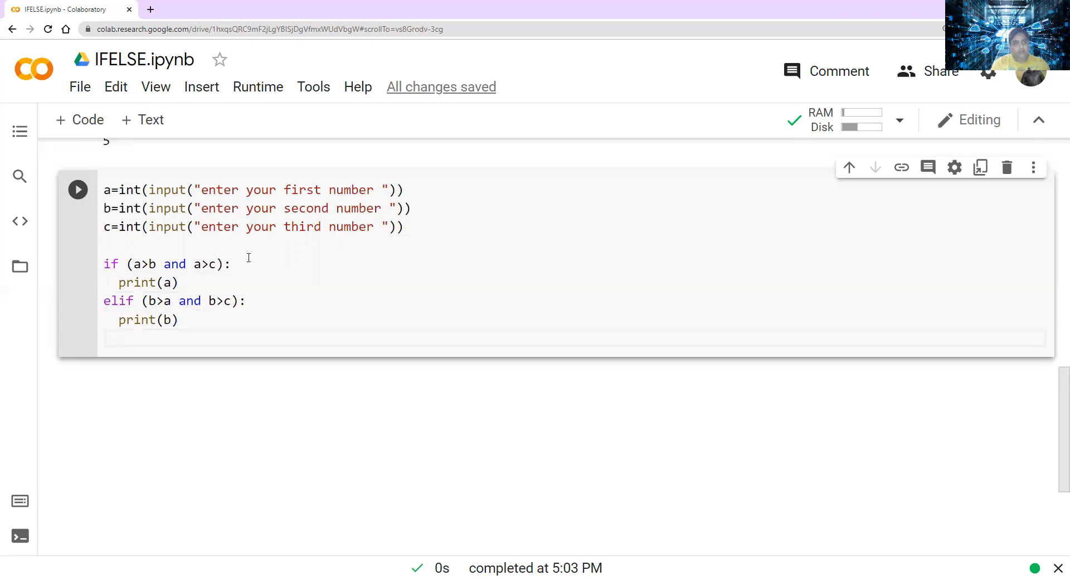
text(else)
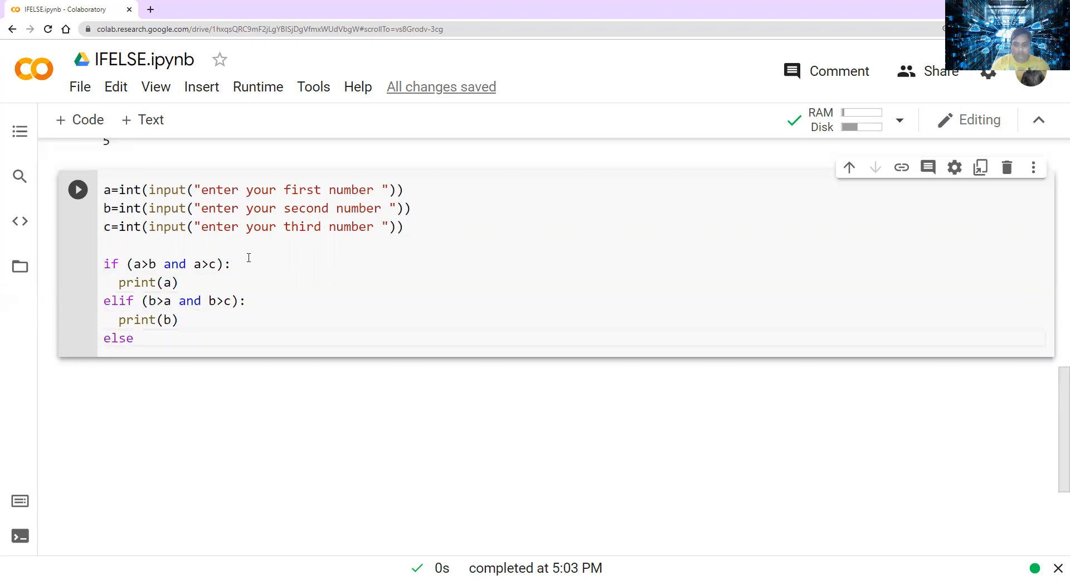
text(:)
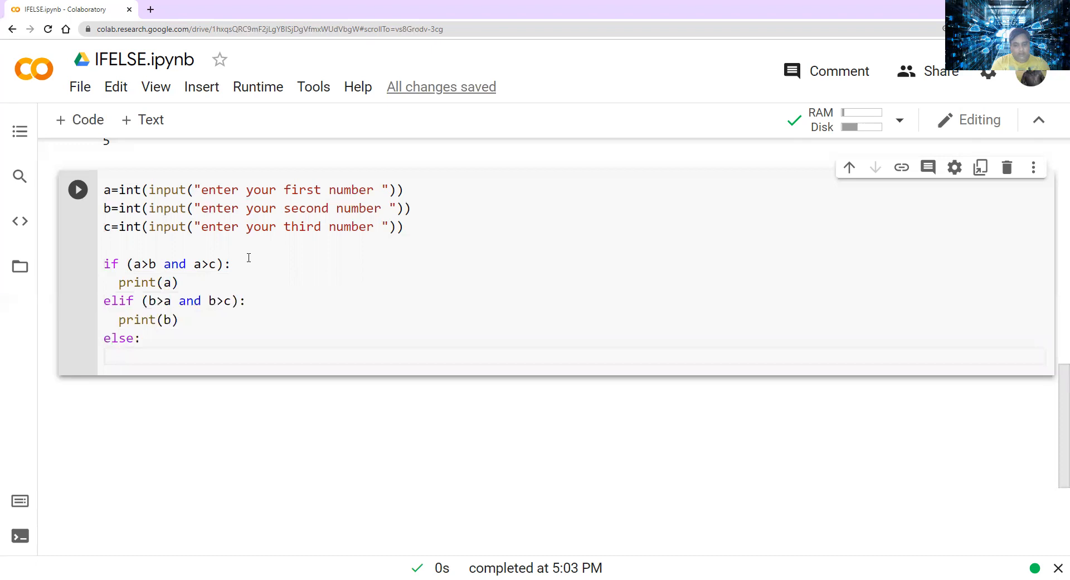
text(print)
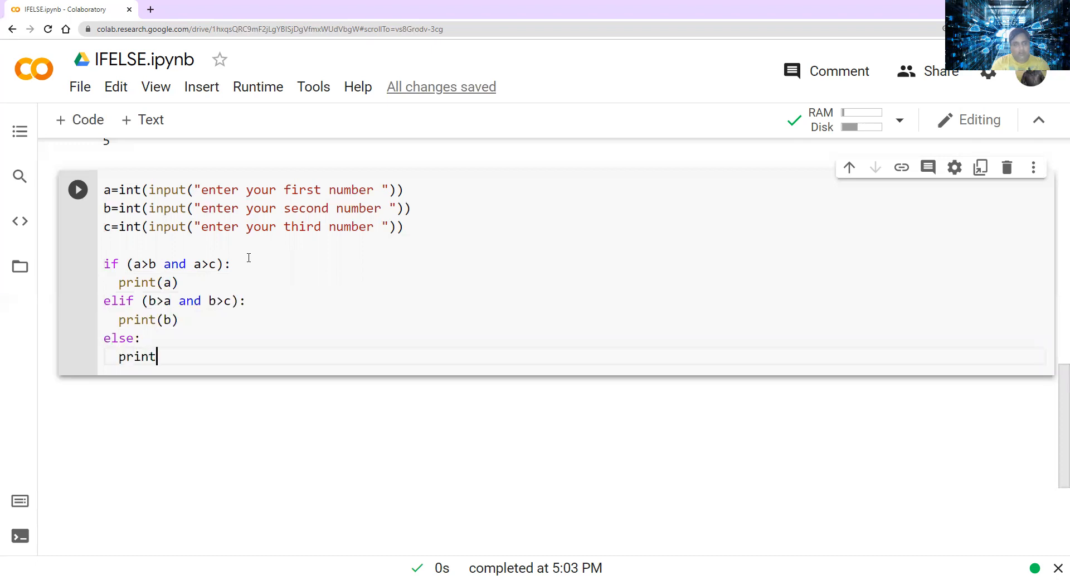
text(())
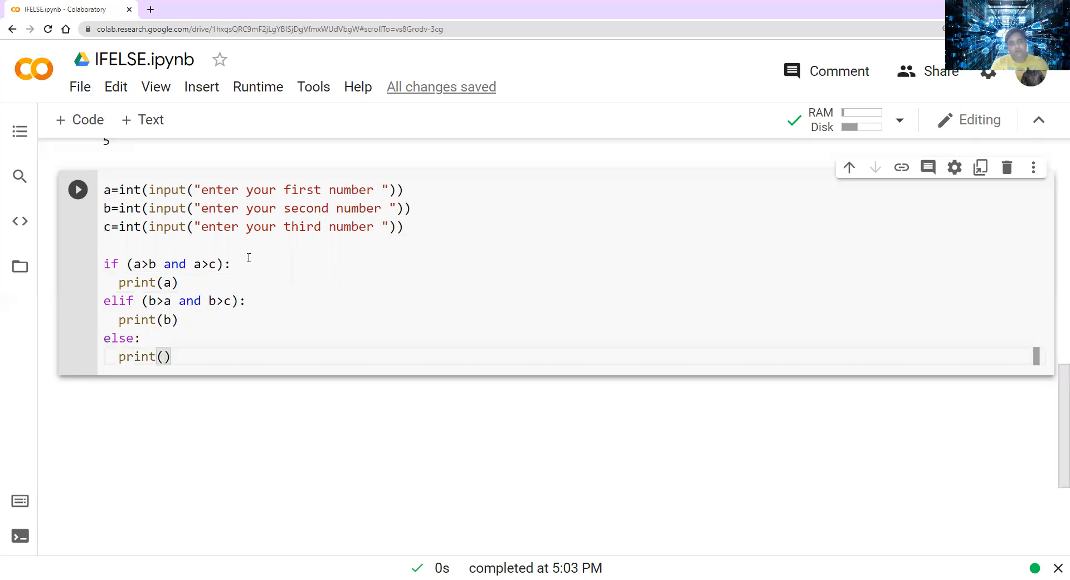
text(c)
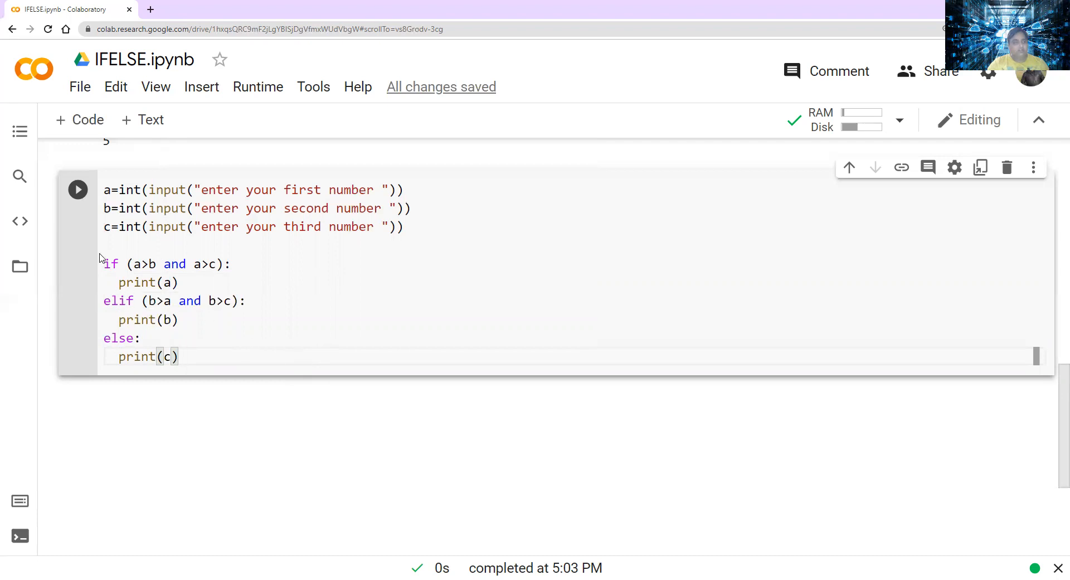
drag(104, 263, 179, 282)
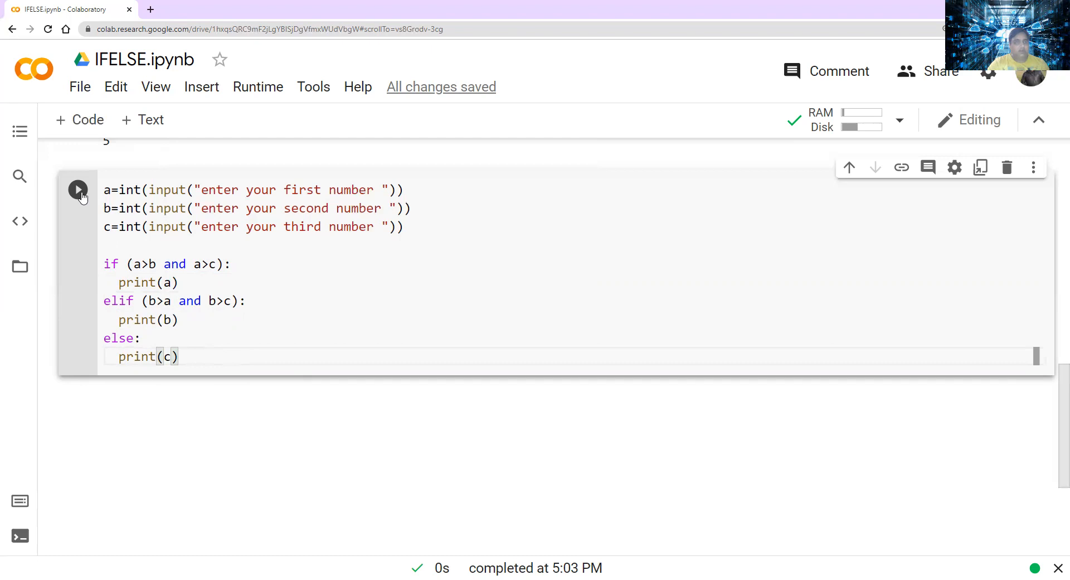
- Run the cell with inputs 12, 14 and 15 so it outputs 15
click(78, 190)
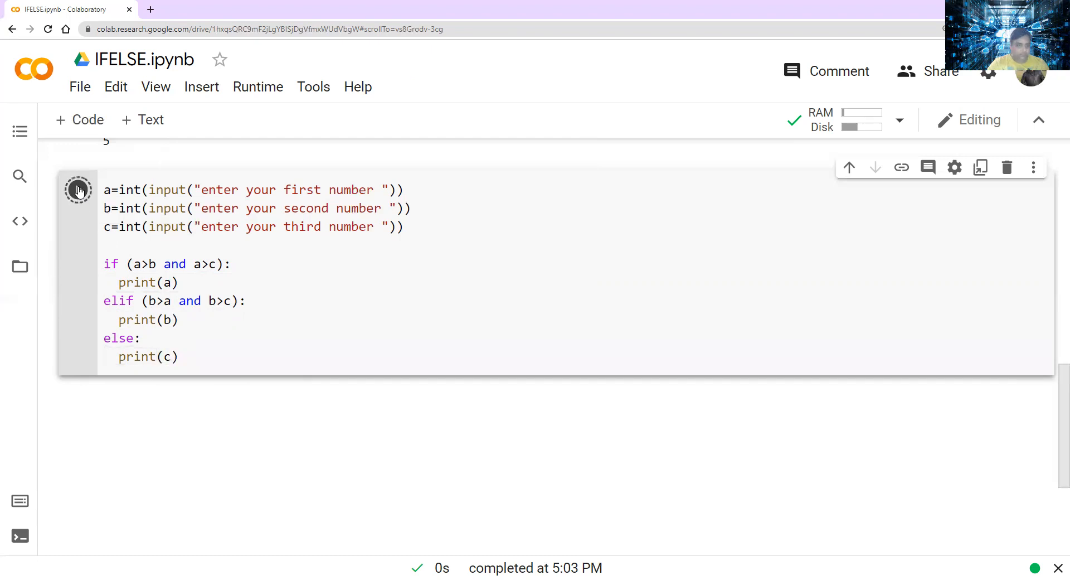
click(78, 189)
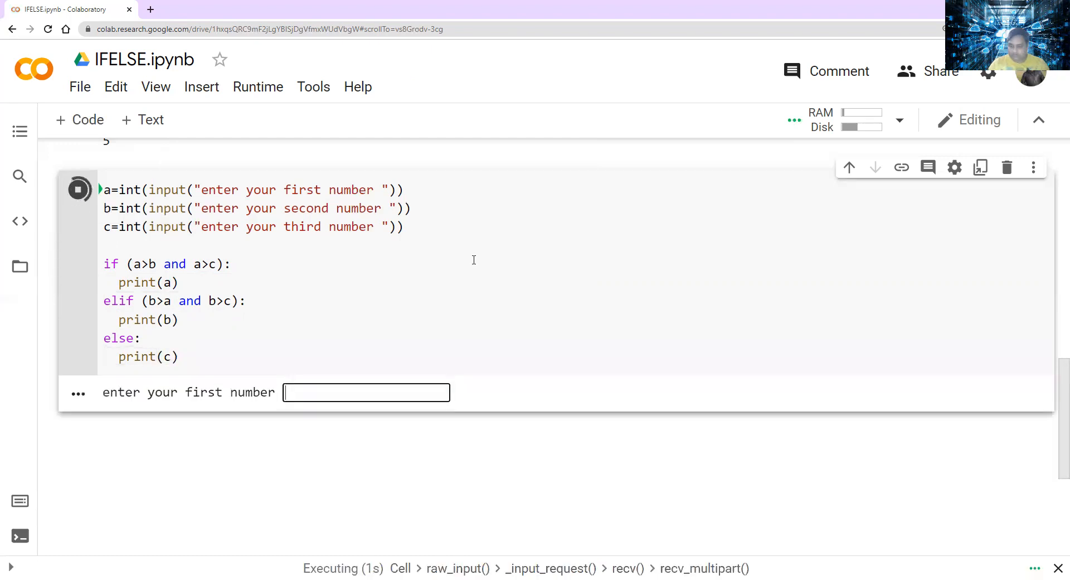
text(12)
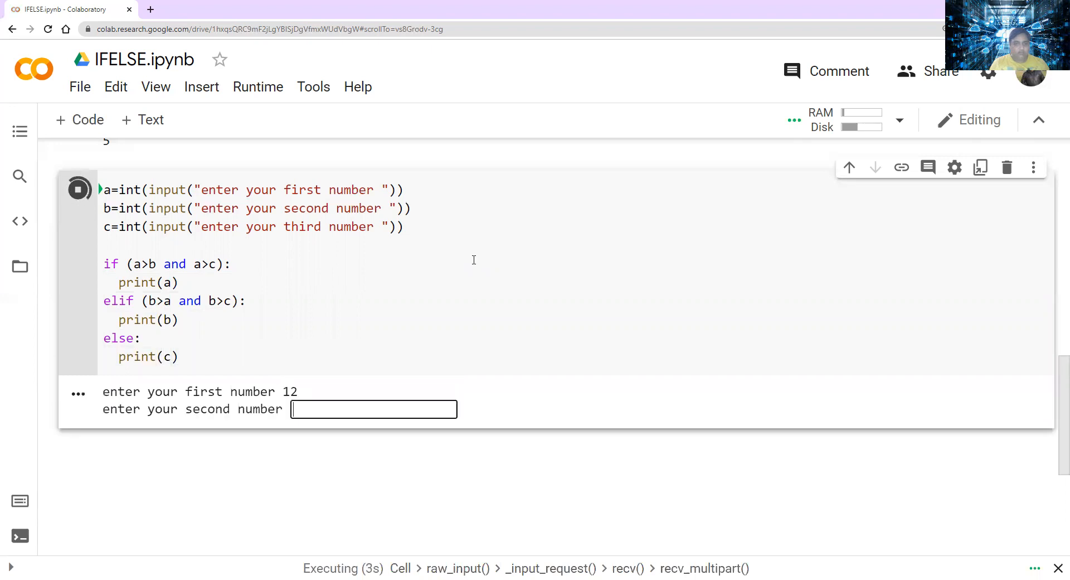
text(14)
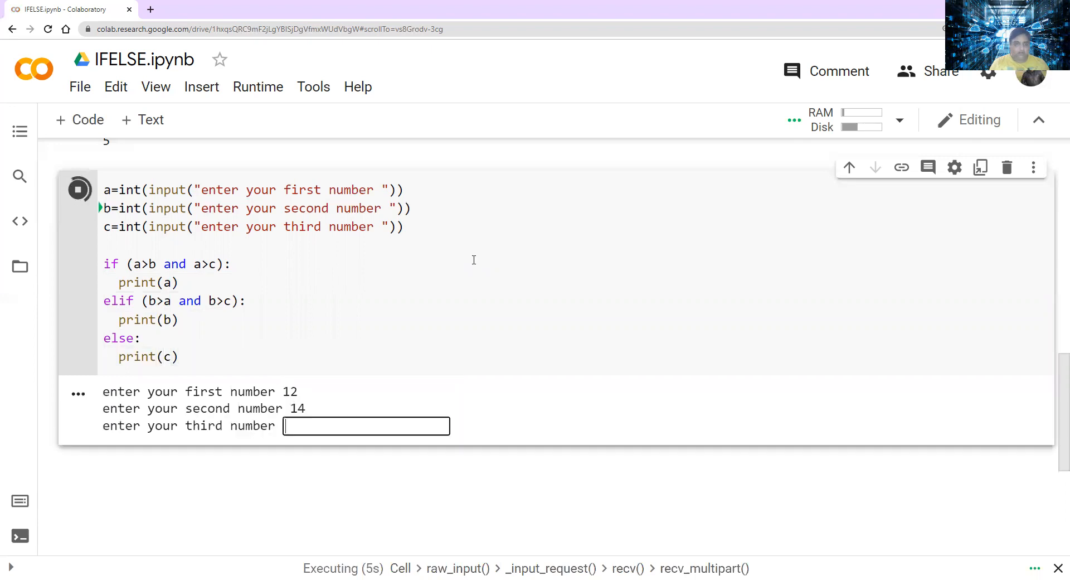
text(15)
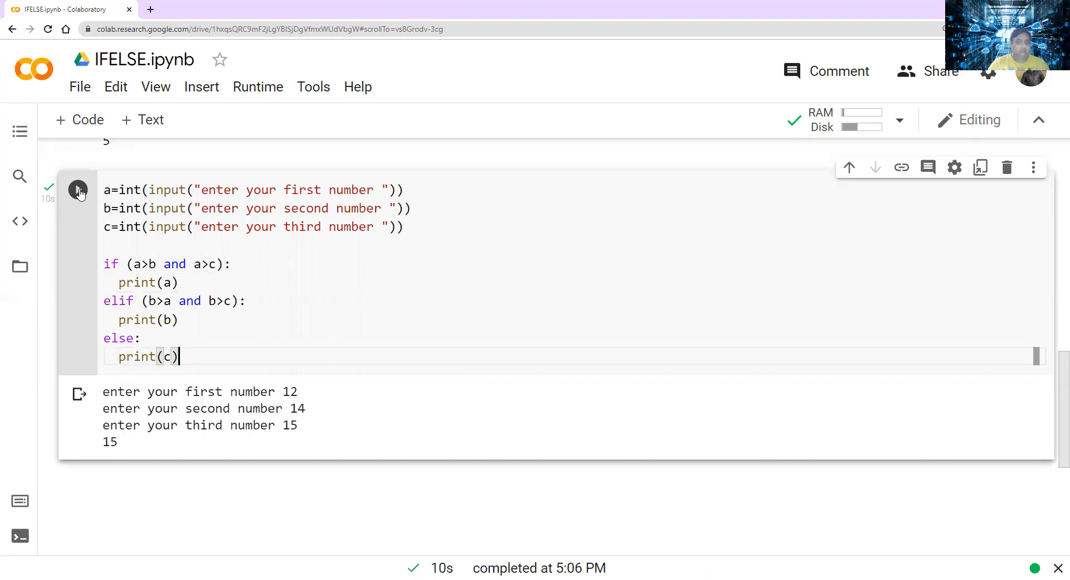
- Rerun the cell, recover from the mistyped '12.' ValueError, and get 15 with inputs 12, 12, 15
click(78, 190)
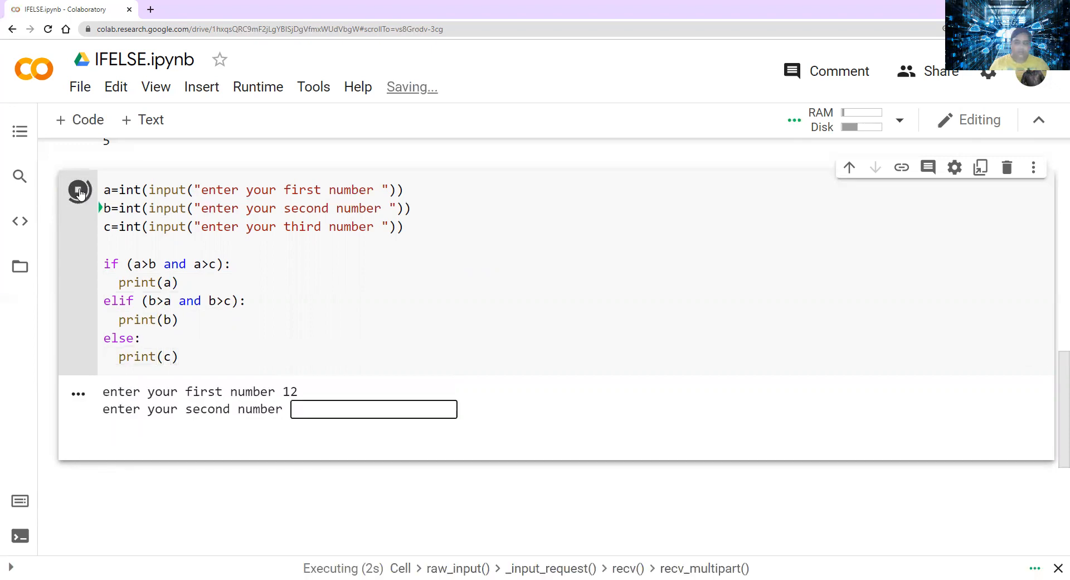
text(12.)
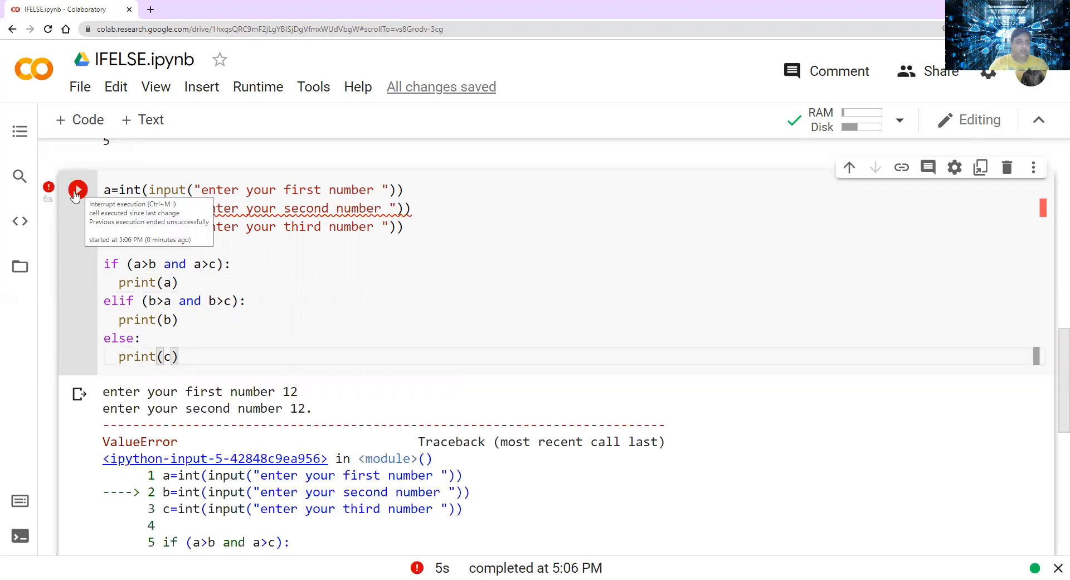
click(77, 190)
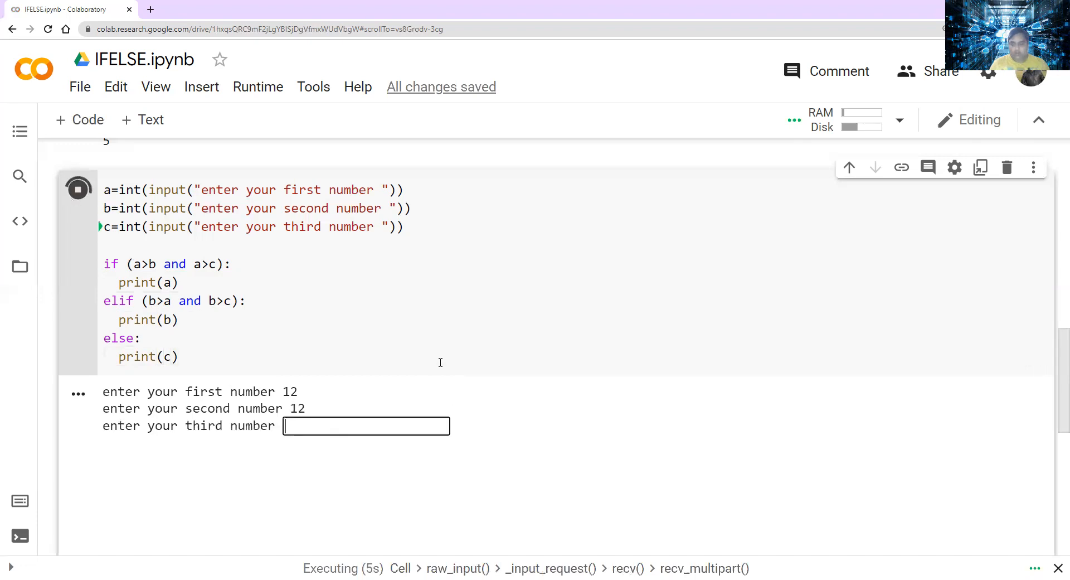
text(15)
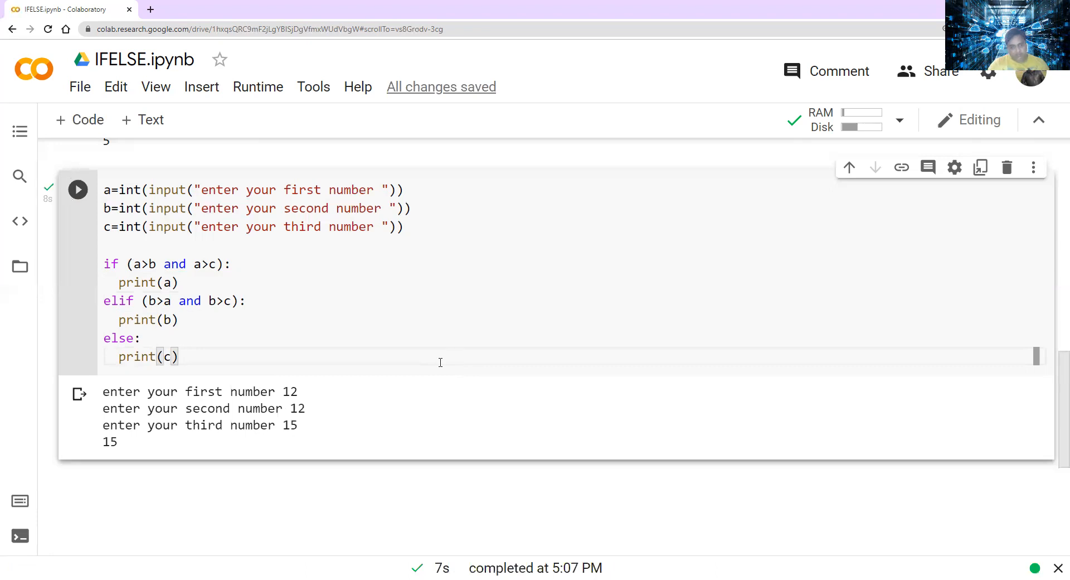
mouse_move(291, 403)
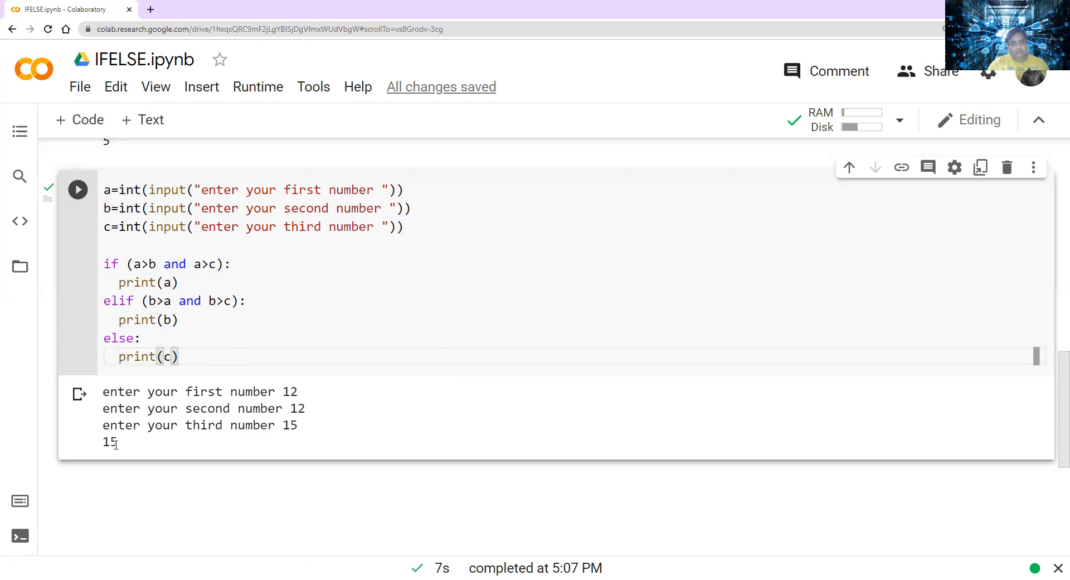
mouse_move(136, 263)
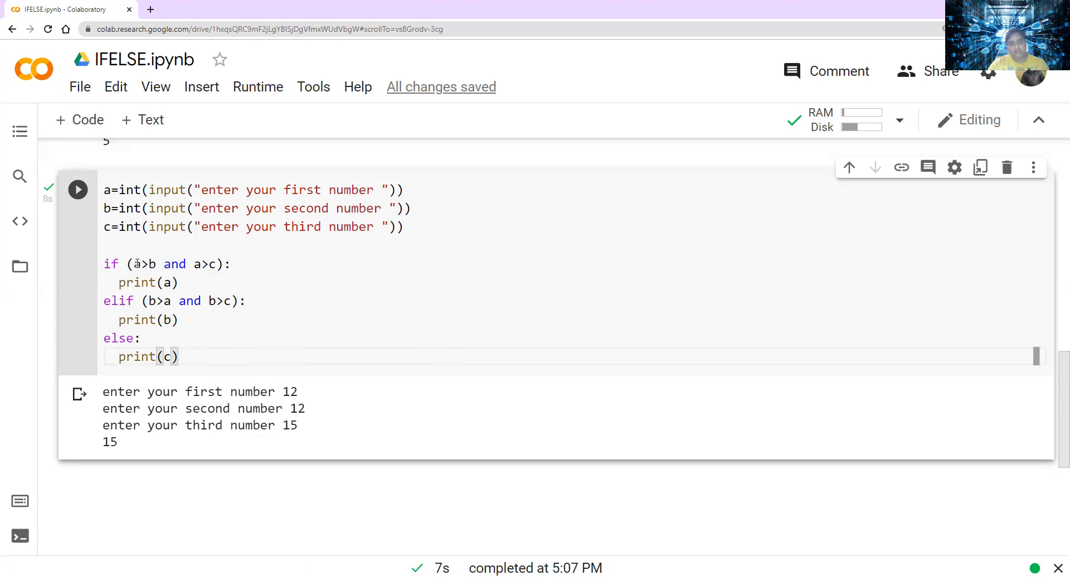
drag(134, 263, 222, 263)
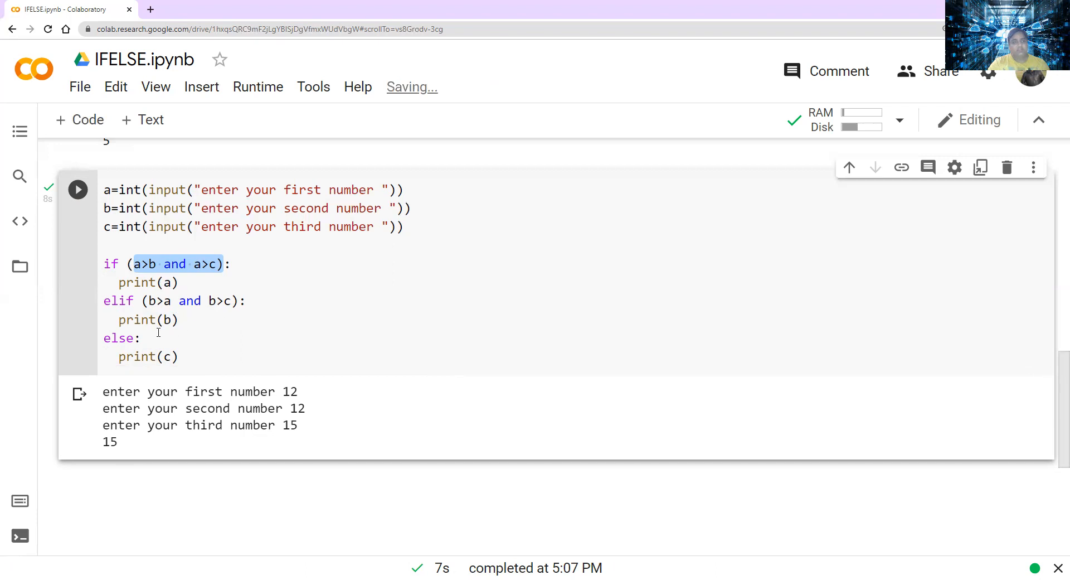
mouse_move(274, 440)
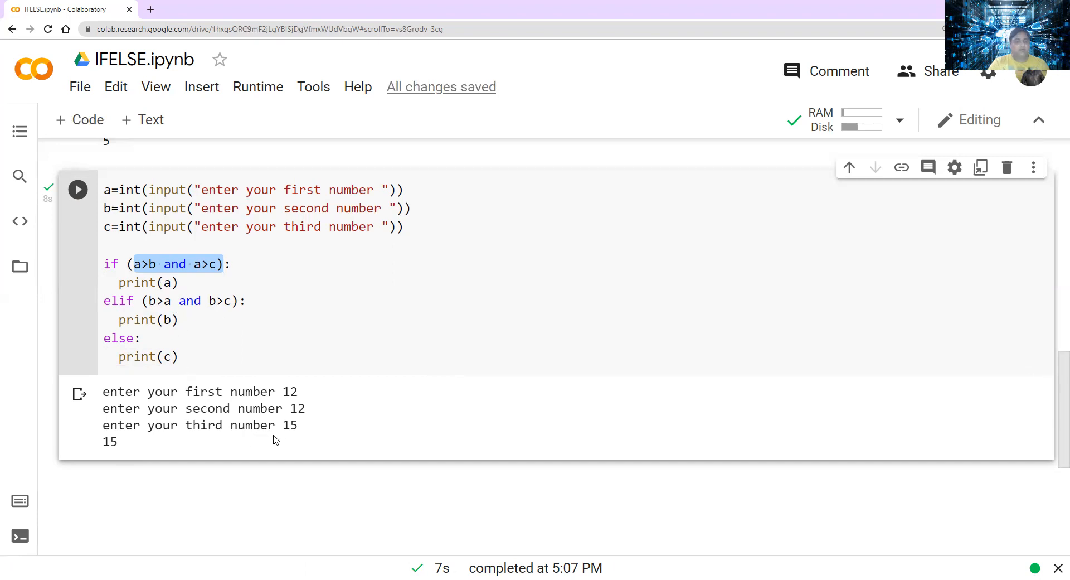
mouse_move(93, 442)
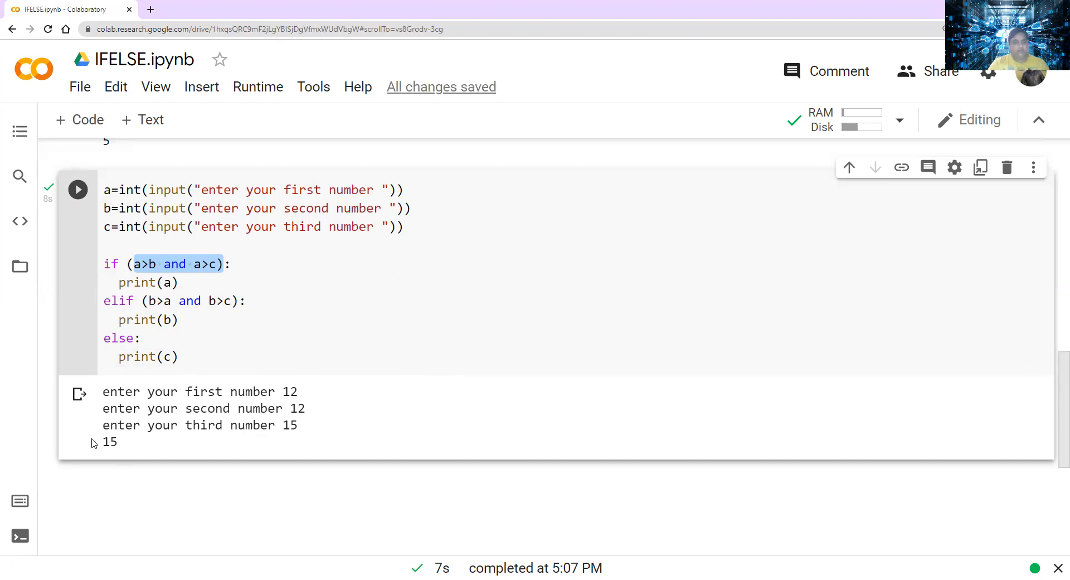